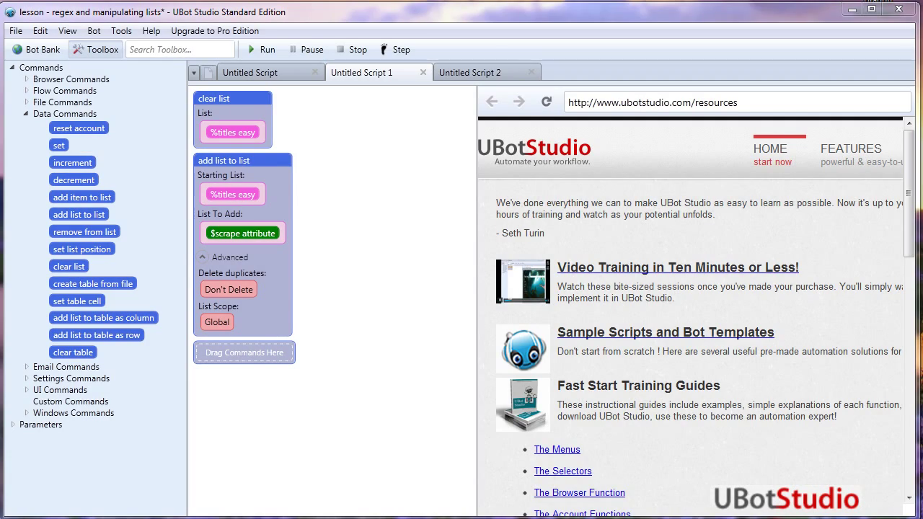
mouse_move(511, 478)
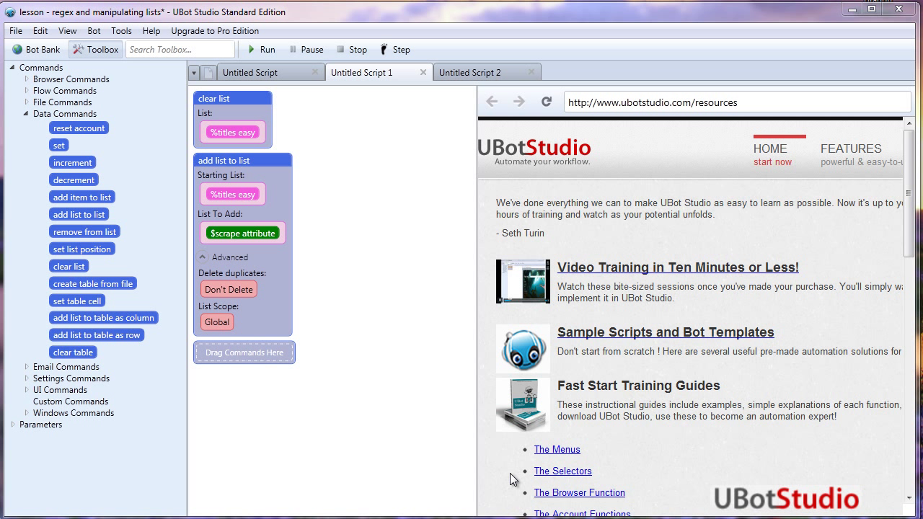
mouse_move(522, 157)
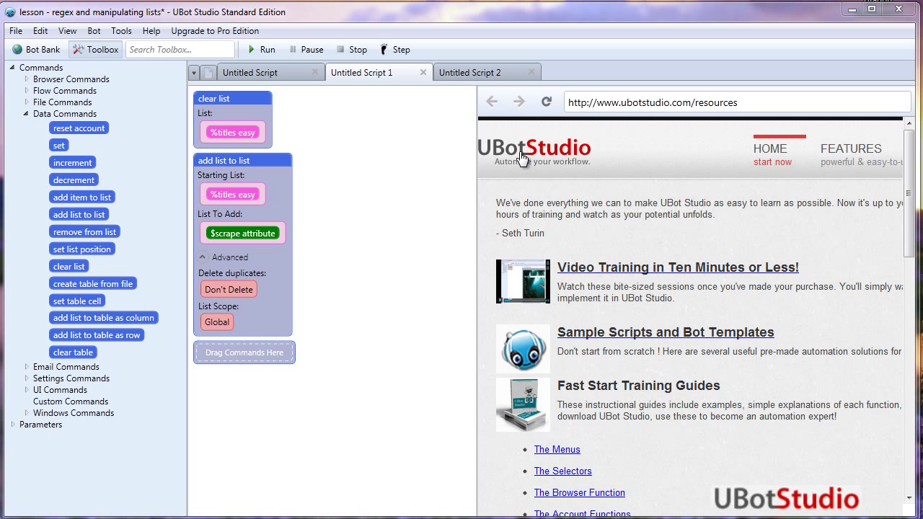
mouse_move(543, 155)
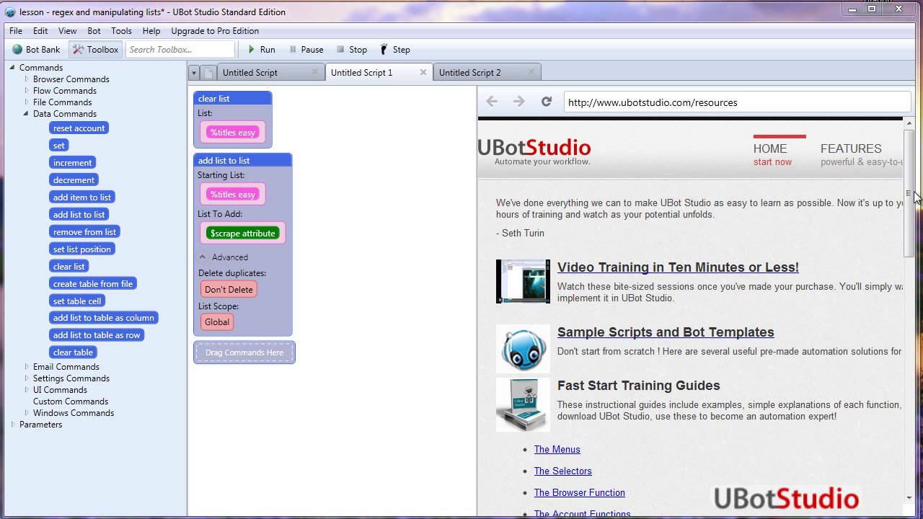
Step: Set the $scrape attribute to target <tagname="h3"> innertext and confirm the settings
scroll(down, 3)
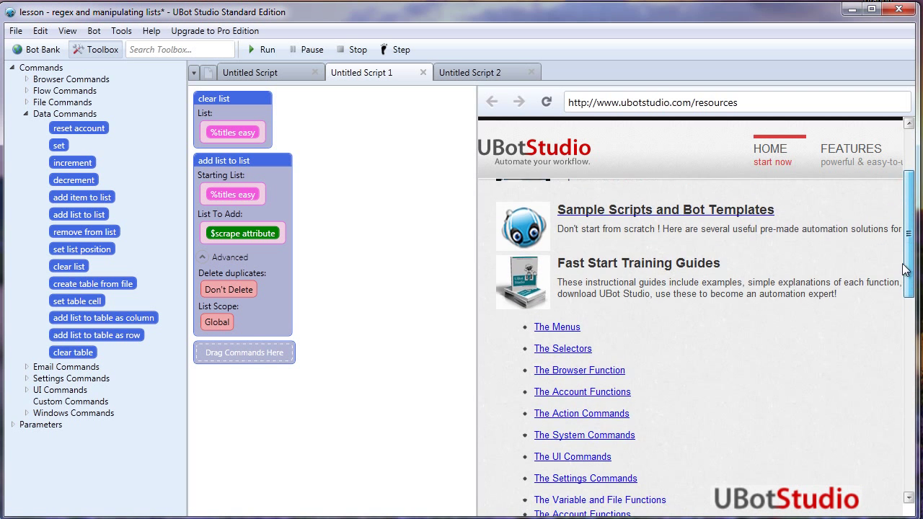
scroll(up, 3)
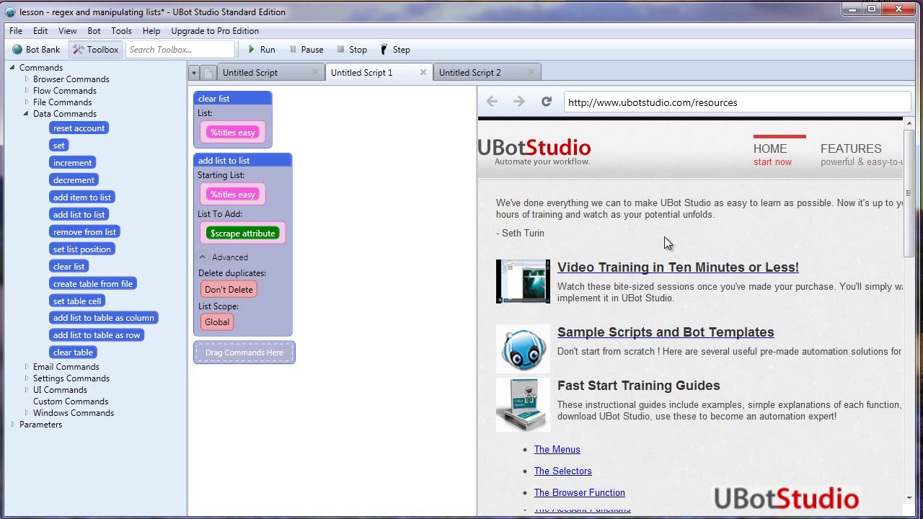
mouse_move(663, 294)
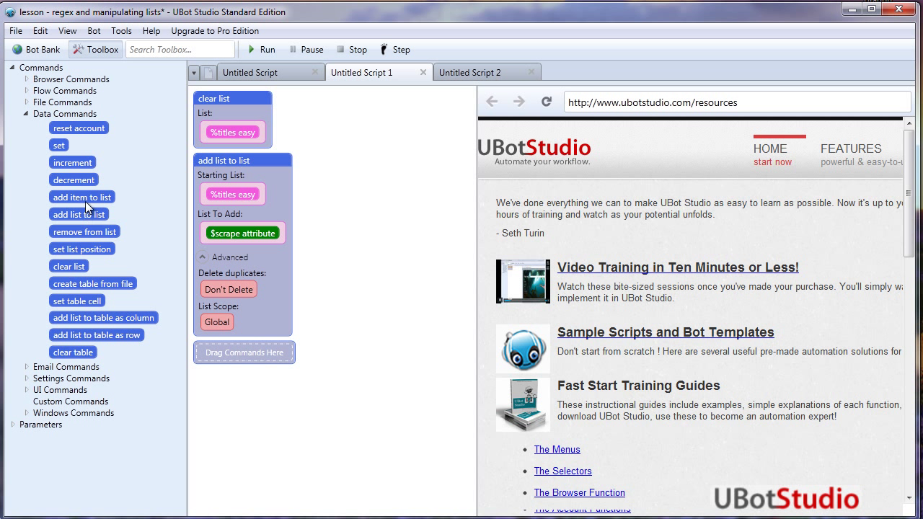
mouse_move(227, 103)
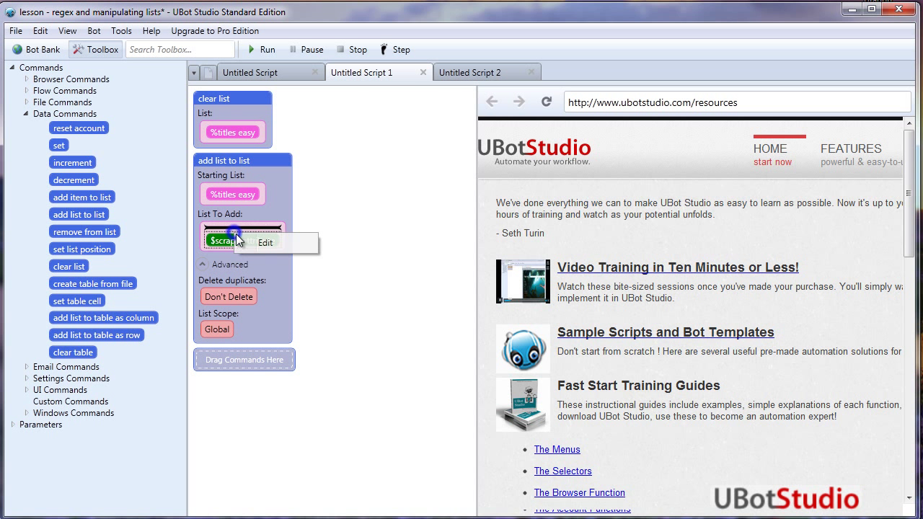
click(265, 242)
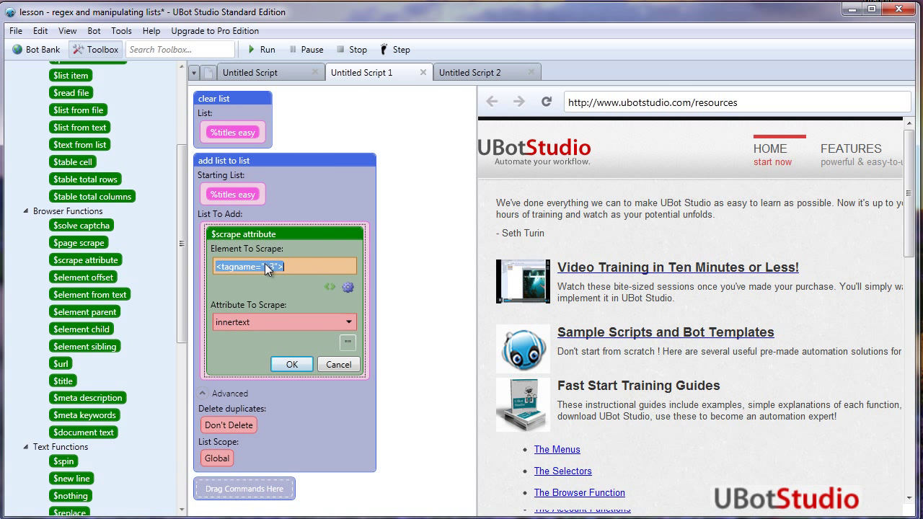
text(h3)
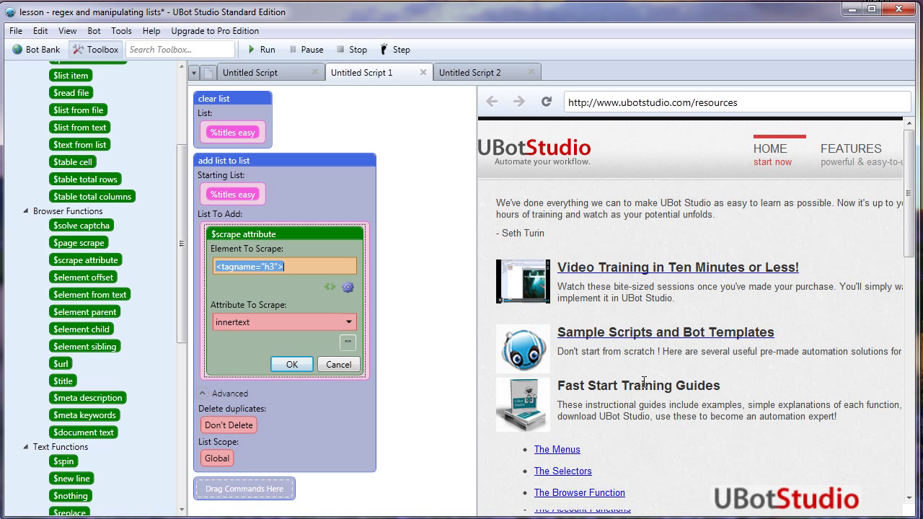
mouse_move(604, 319)
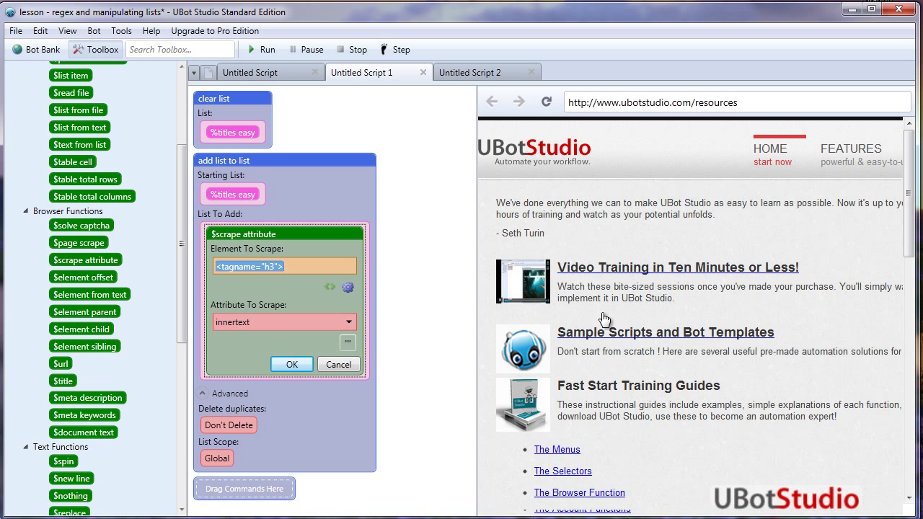
mouse_move(620, 273)
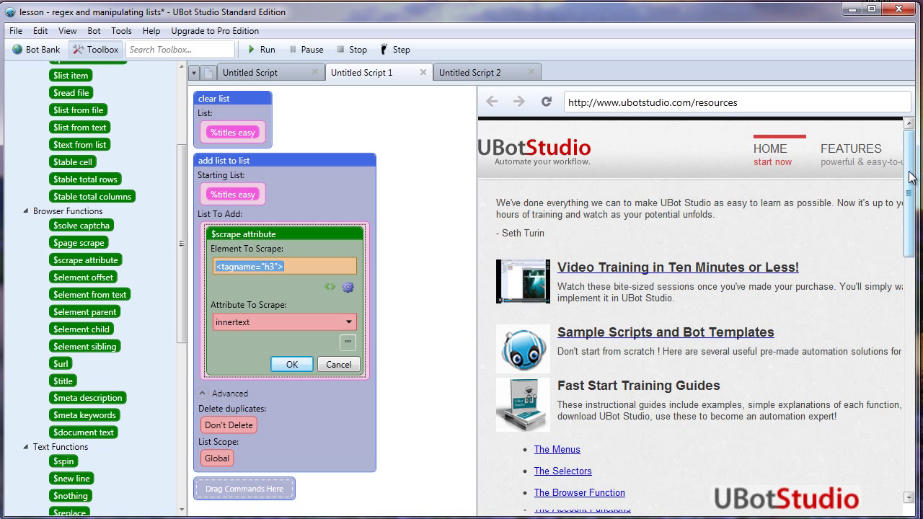
scroll(down, 3)
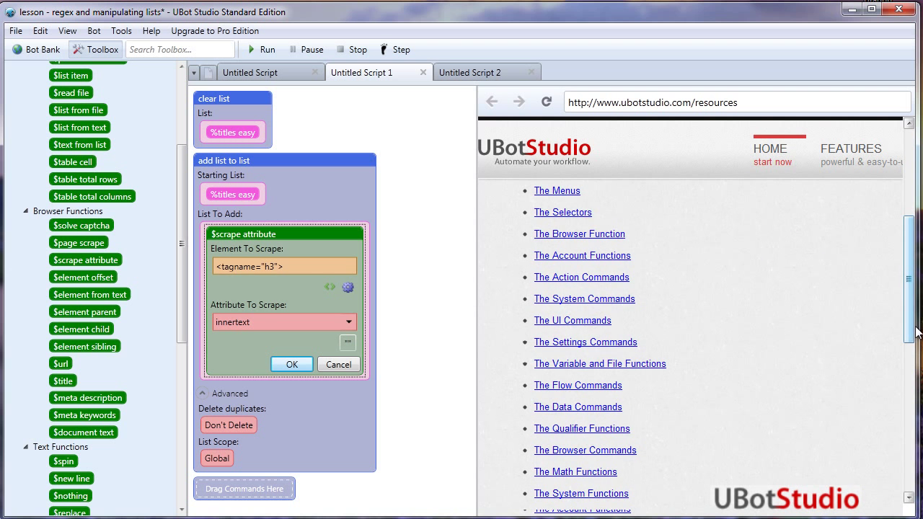
scroll(down, 3)
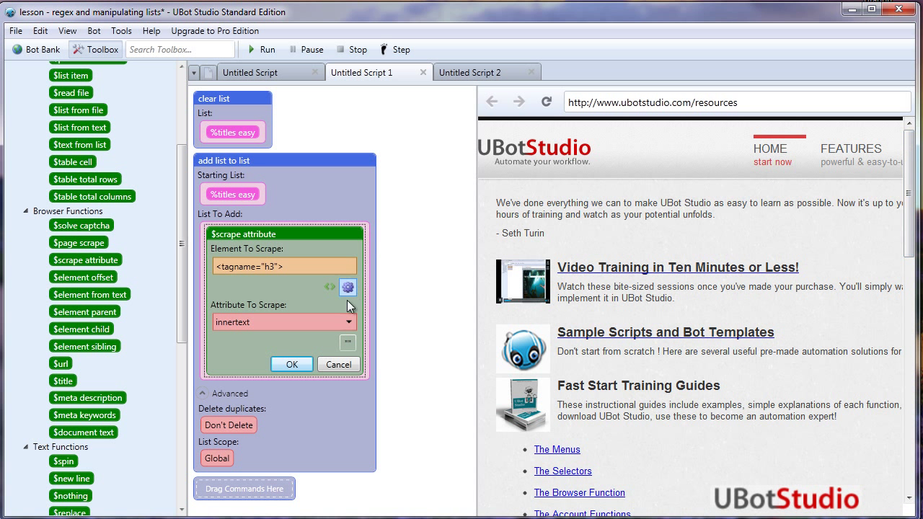
click(291, 364)
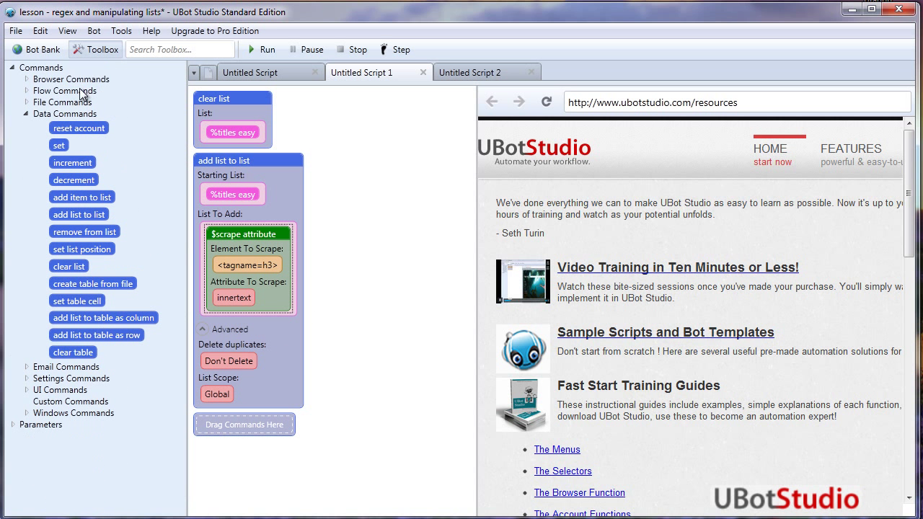
Step: Run the script, check %titles easy holds the ten h3 headings, and close the Debugger
click(68, 30)
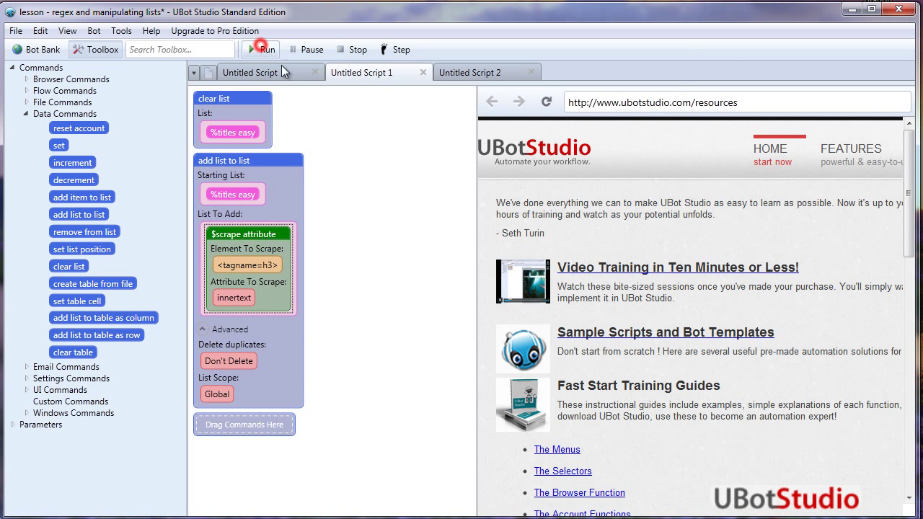
click(260, 49)
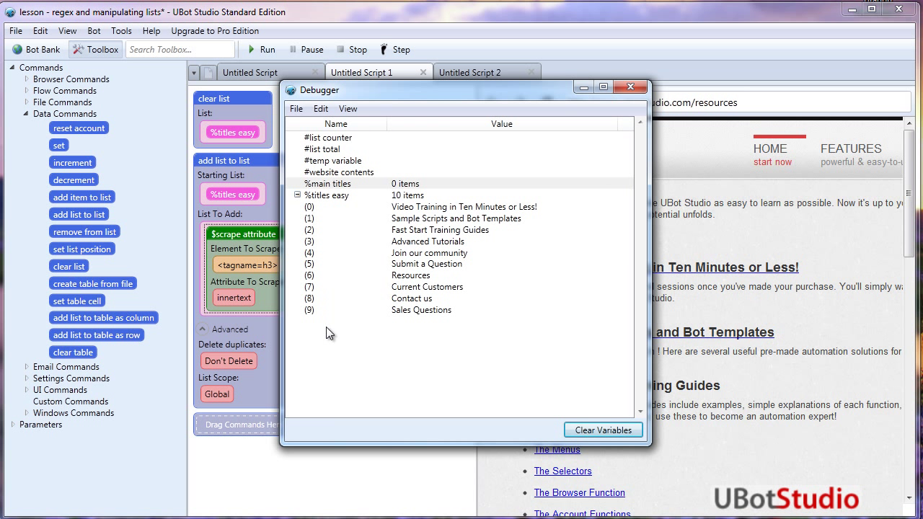
mouse_move(318, 222)
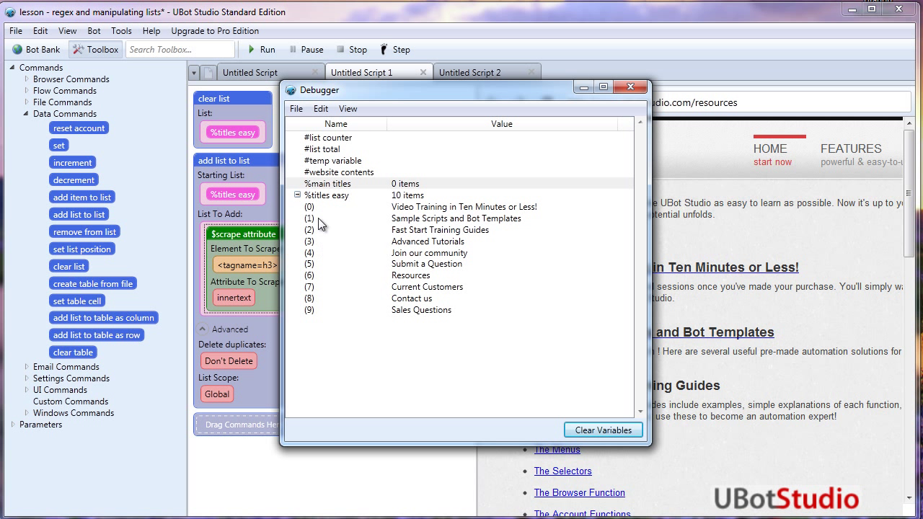
mouse_move(410, 220)
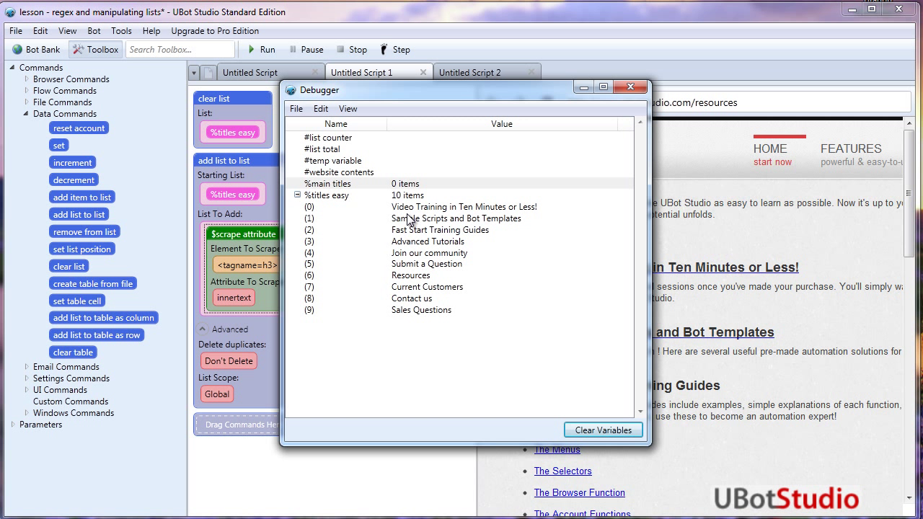
mouse_move(407, 281)
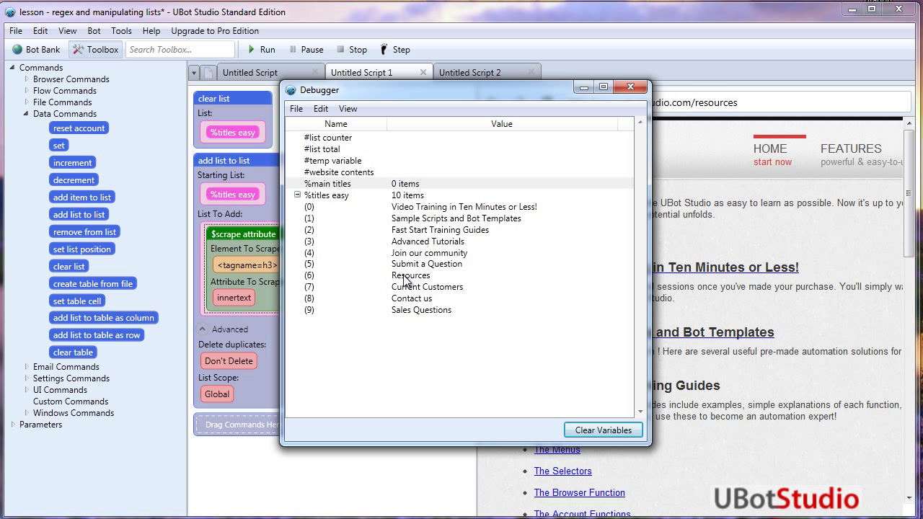
mouse_move(420, 294)
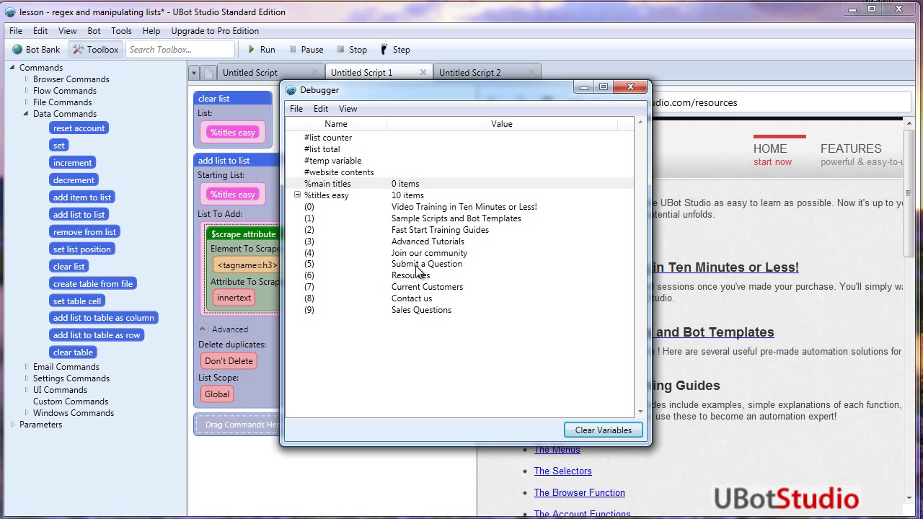
click(631, 86)
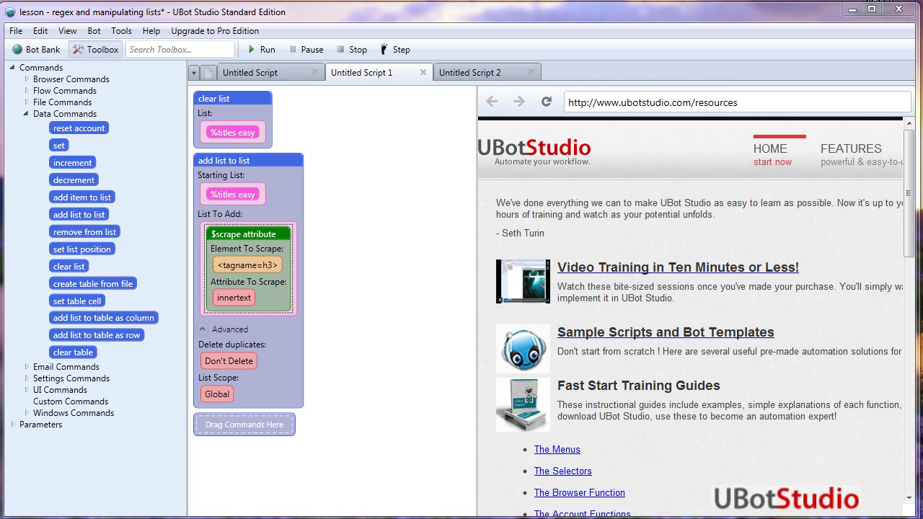
scroll(down, 3)
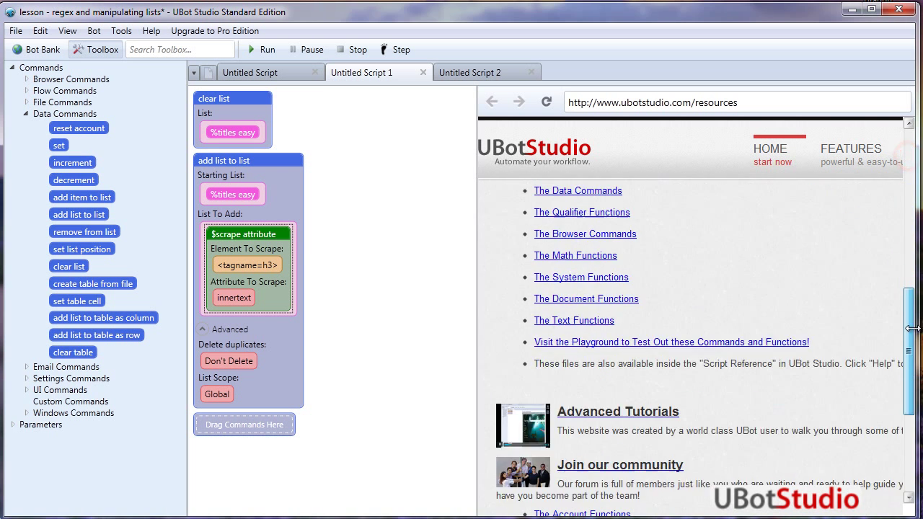
scroll(down, 3)
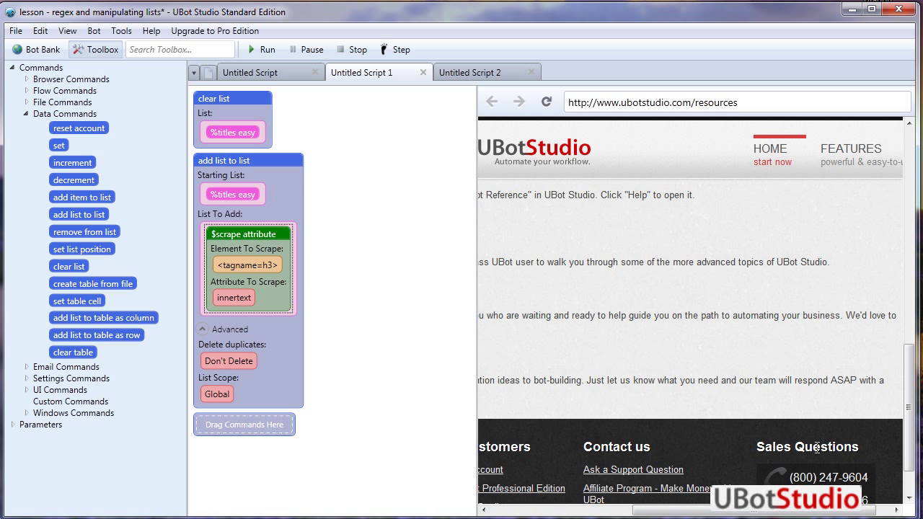
mouse_move(817, 447)
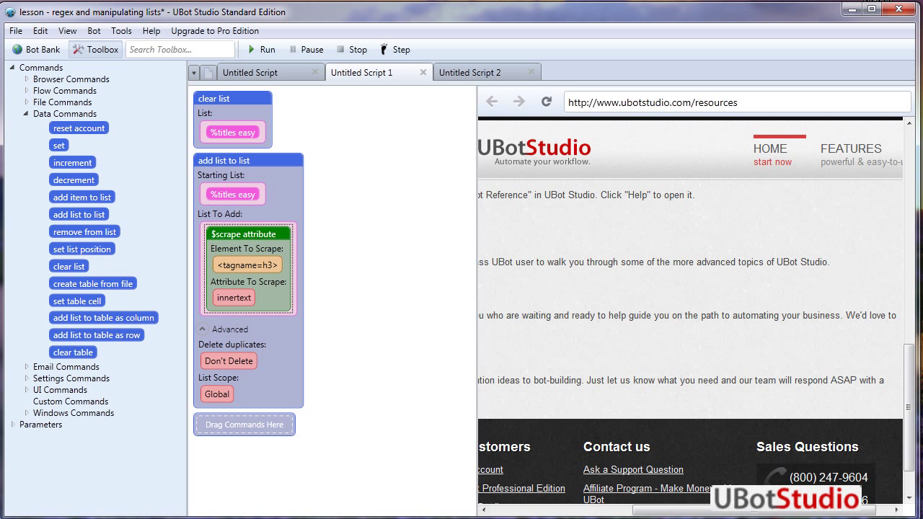
click(261, 49)
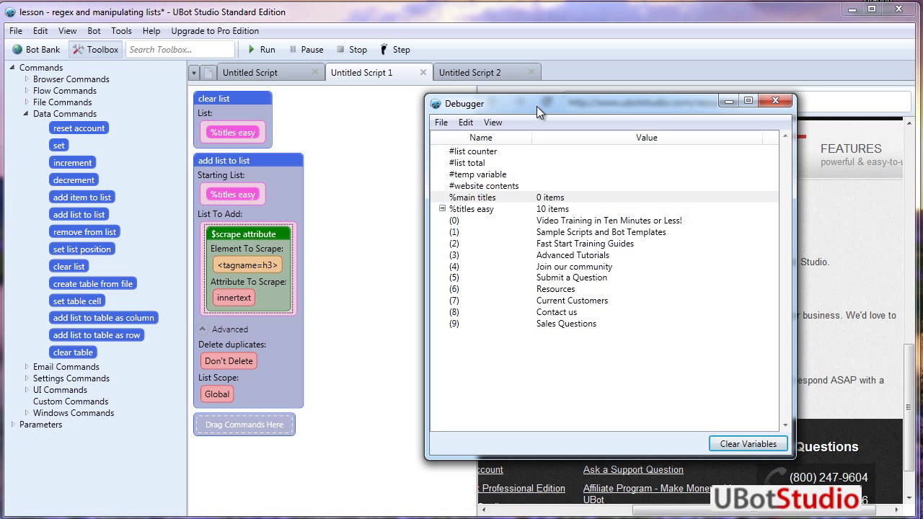
mouse_move(464, 290)
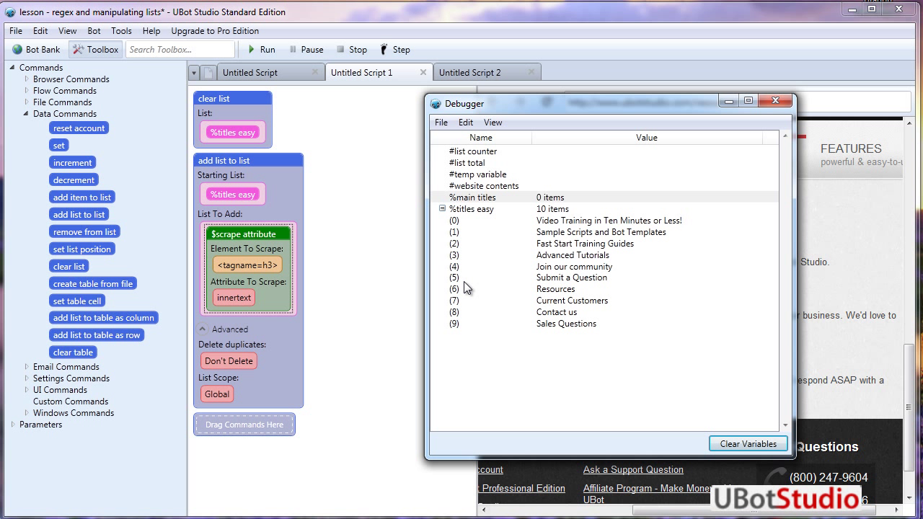
mouse_move(508, 297)
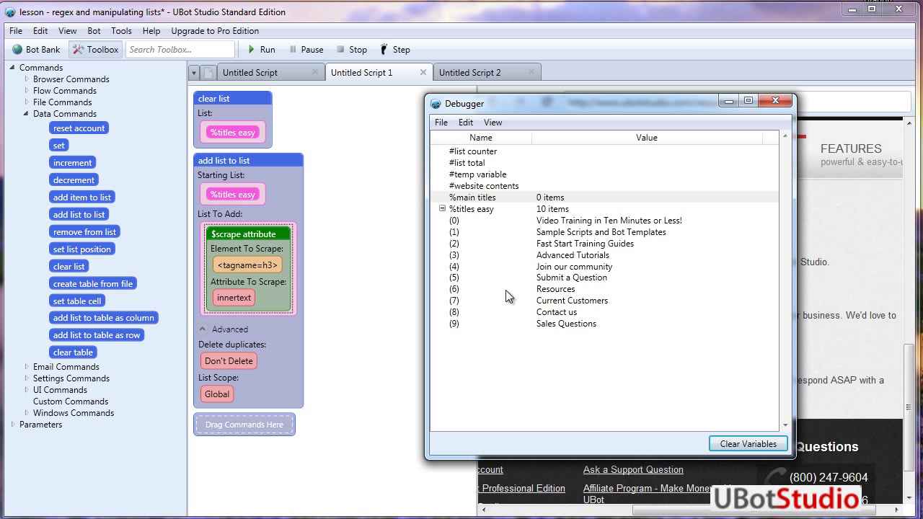
mouse_move(475, 296)
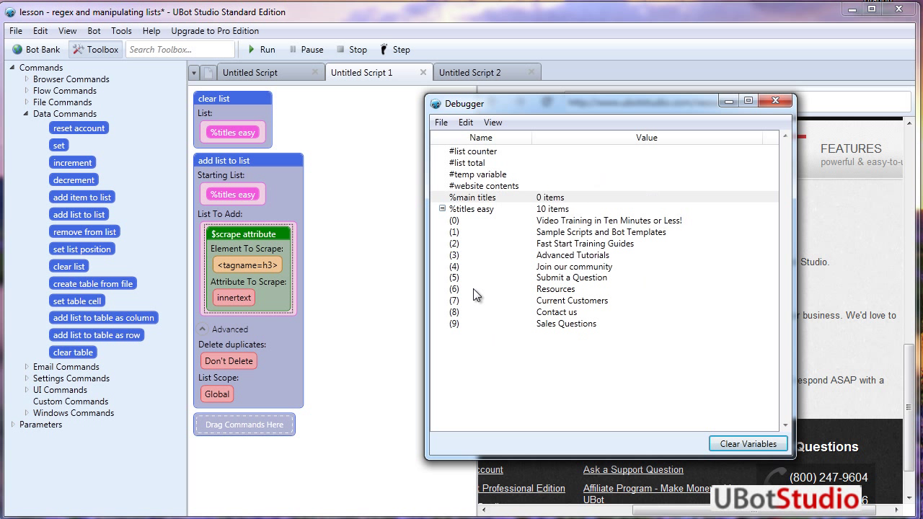
mouse_move(612, 282)
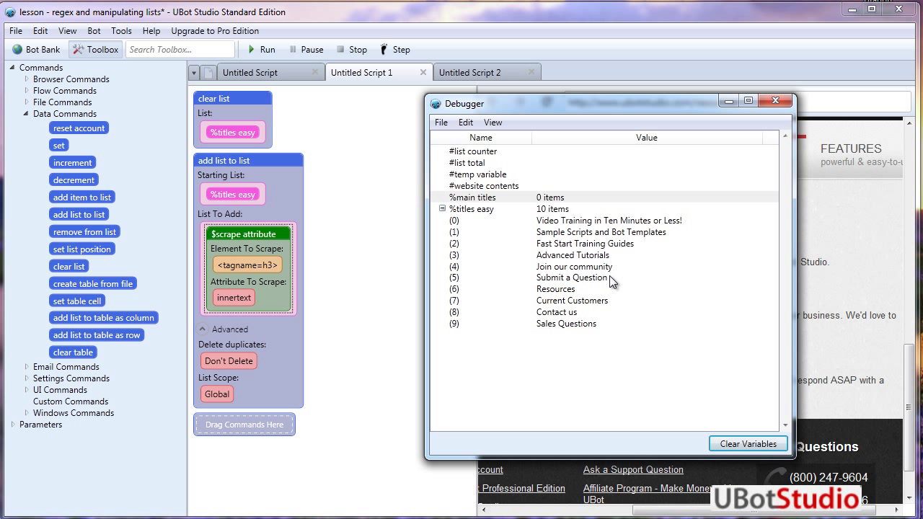
mouse_move(432, 227)
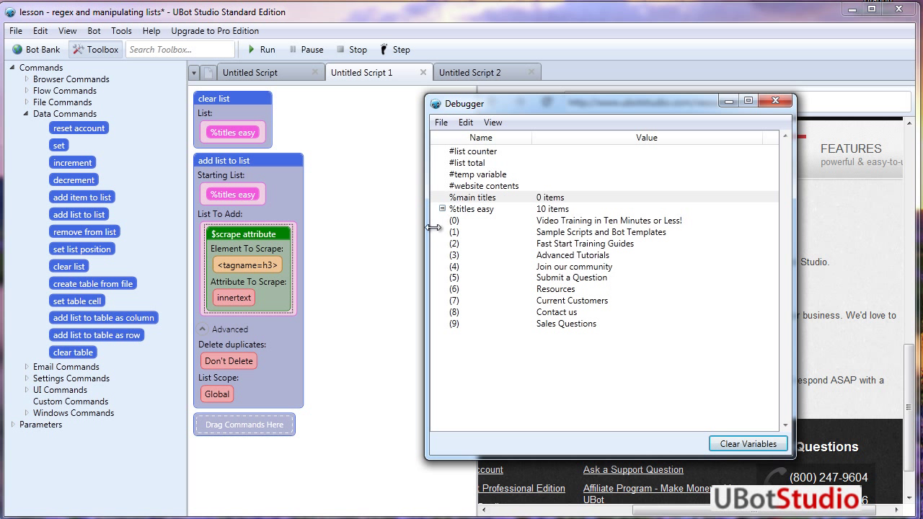
mouse_move(687, 252)
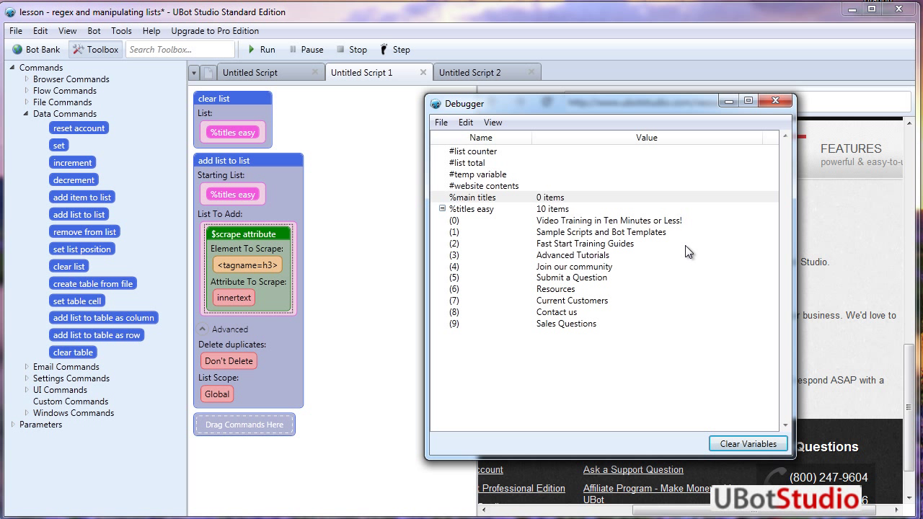
mouse_move(495, 160)
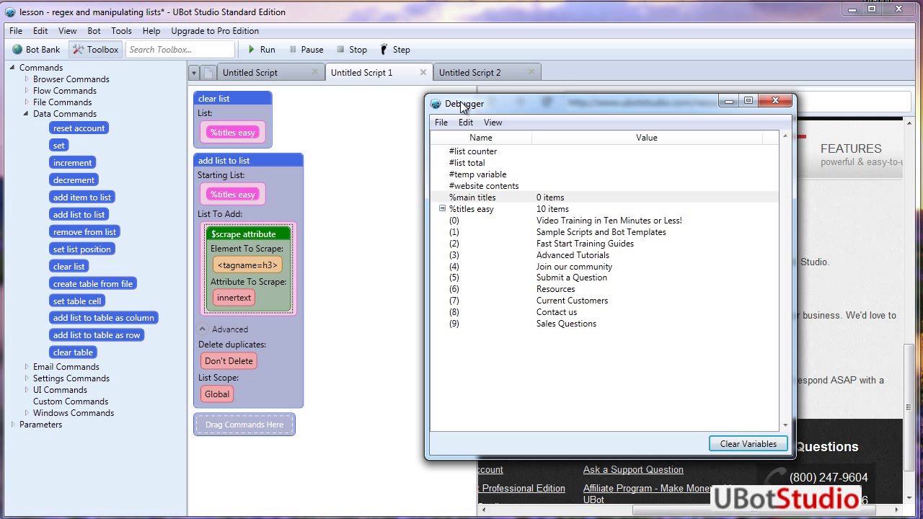
Step: Close the Debugger and switch to the Untitled Script tab that fills %main titles via regex
click(776, 100)
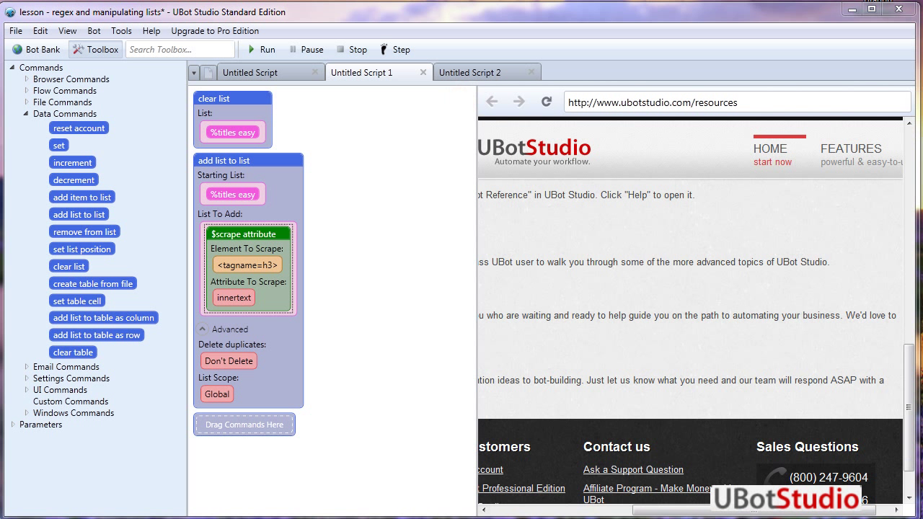
click(250, 73)
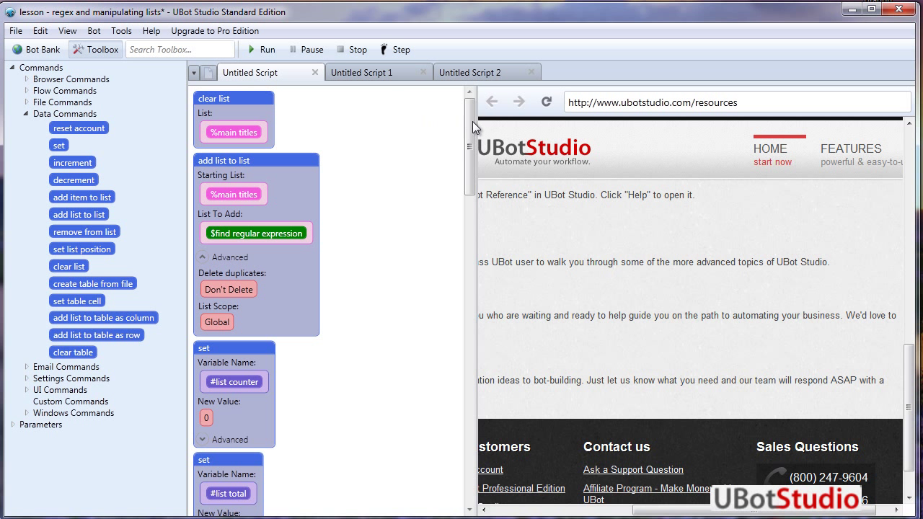
scroll(down, 3)
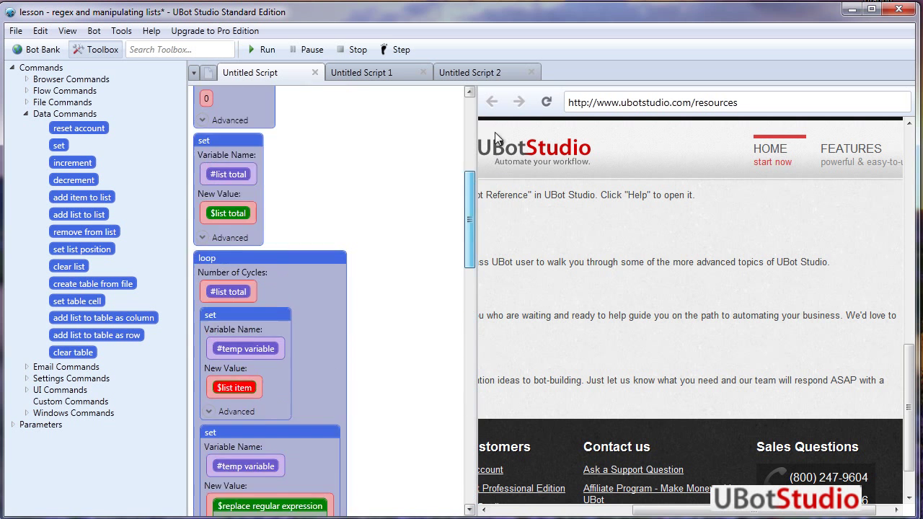
Step: Clear stored variables in the Debugger, rerun so %main titles holds 6 items, then close it
scroll(up, 3)
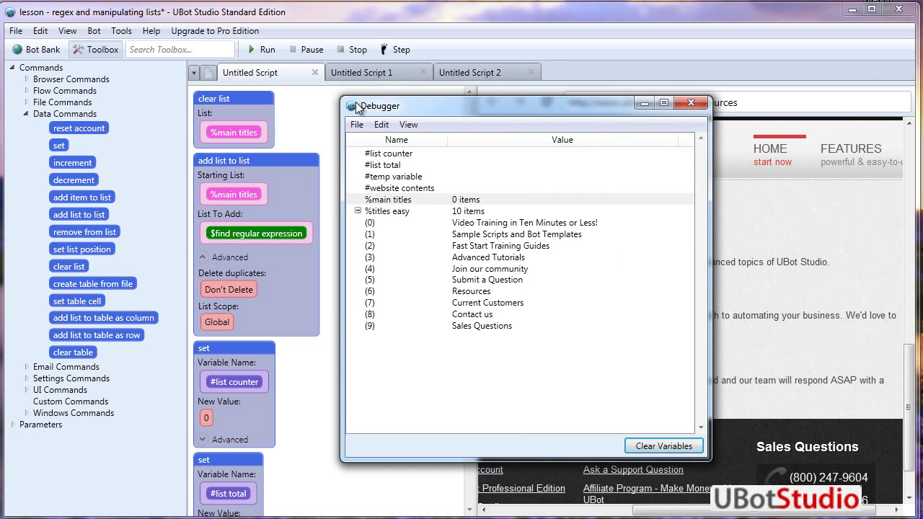
click(663, 445)
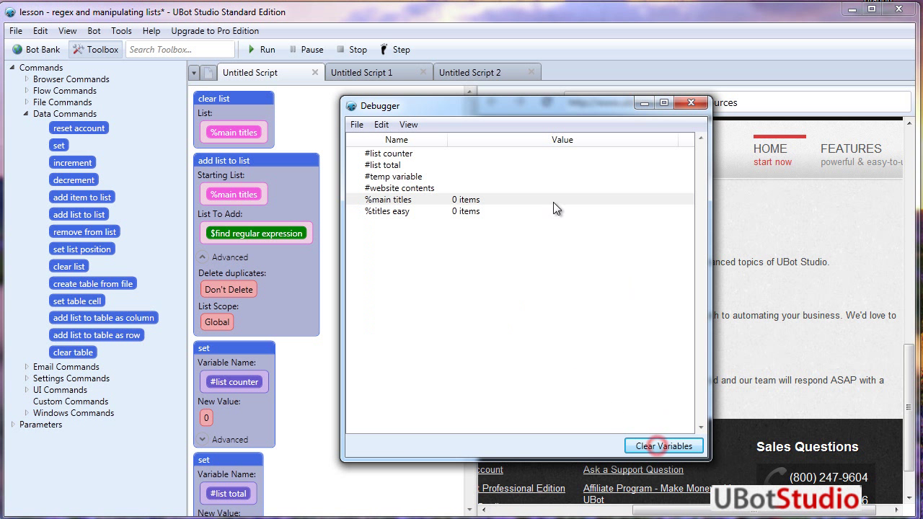
click(690, 102)
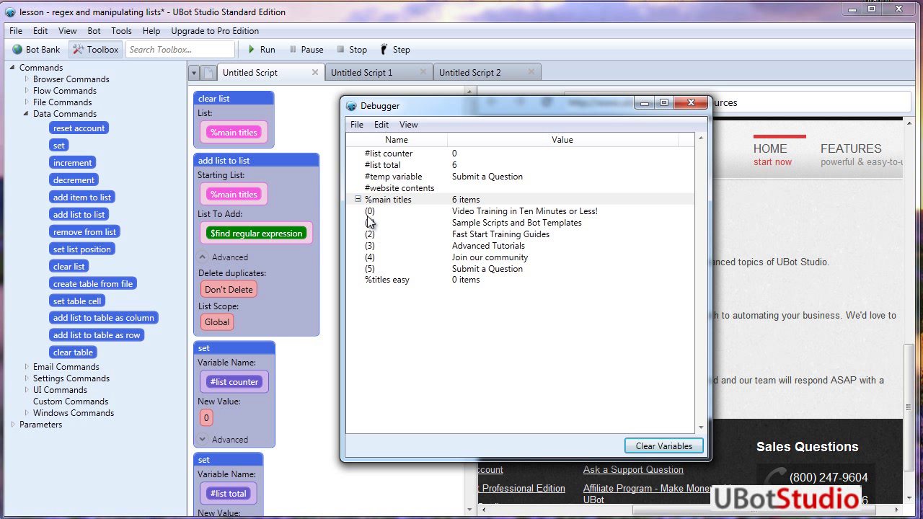
mouse_move(378, 260)
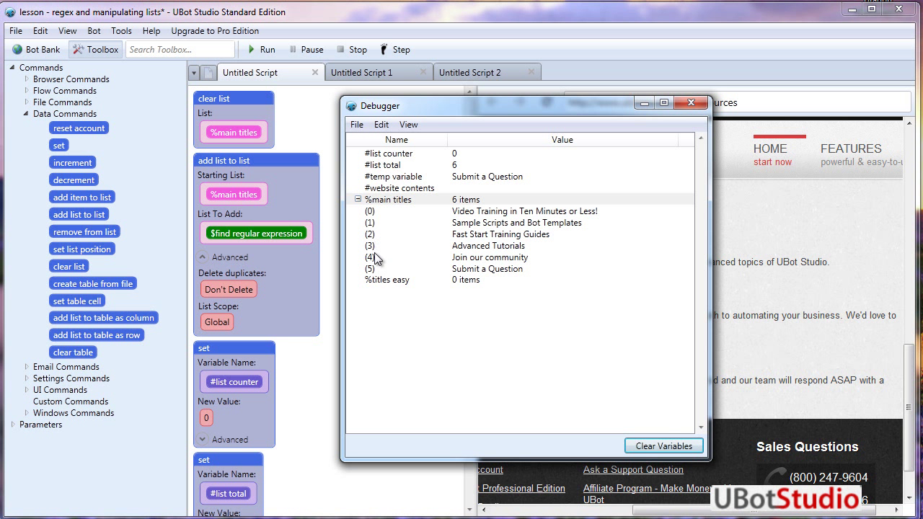
mouse_move(473, 276)
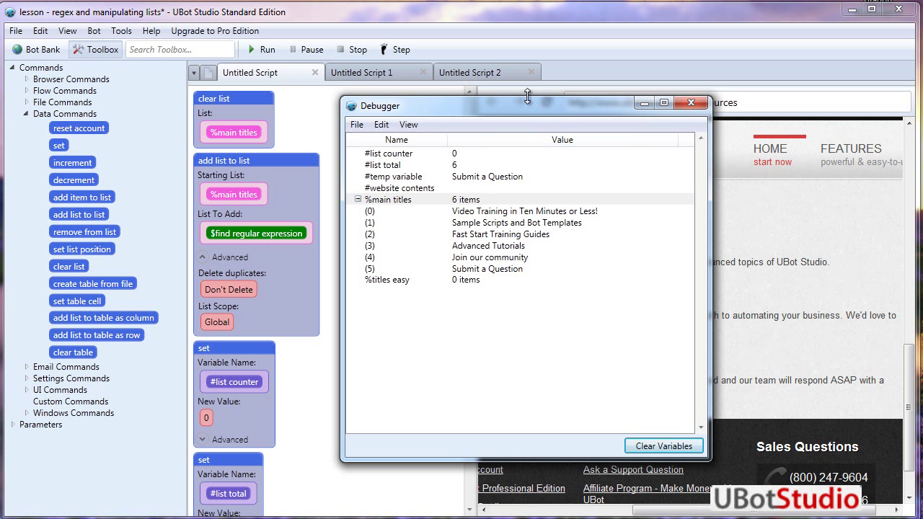
click(690, 102)
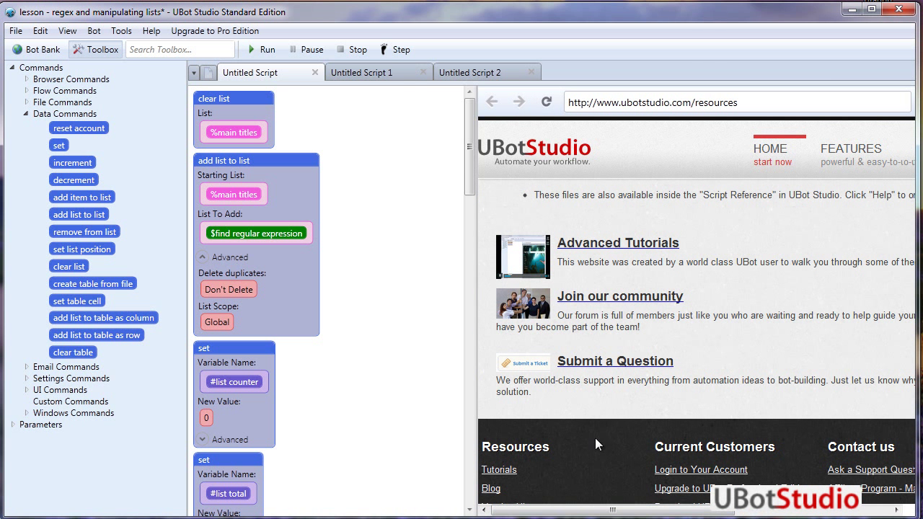
mouse_move(838, 446)
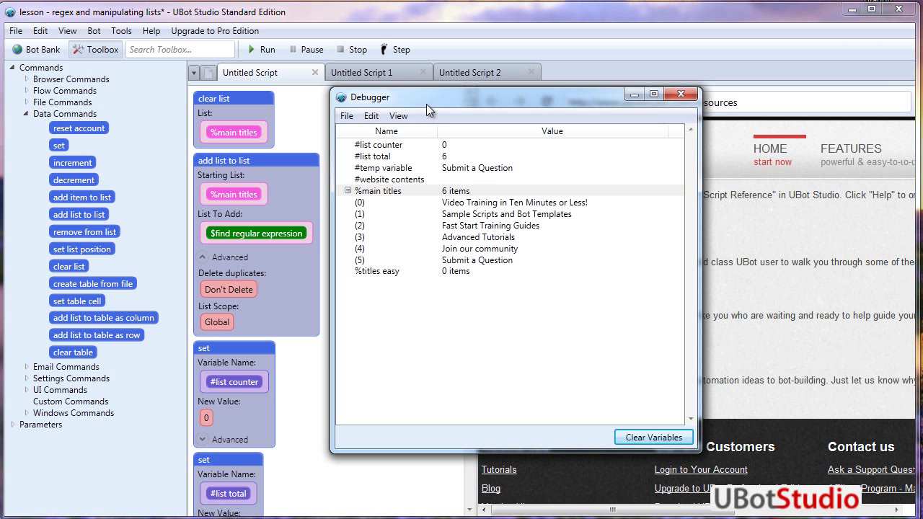
Step: Close the Debugger and review the replace steps stripping new lines from #temp
click(680, 94)
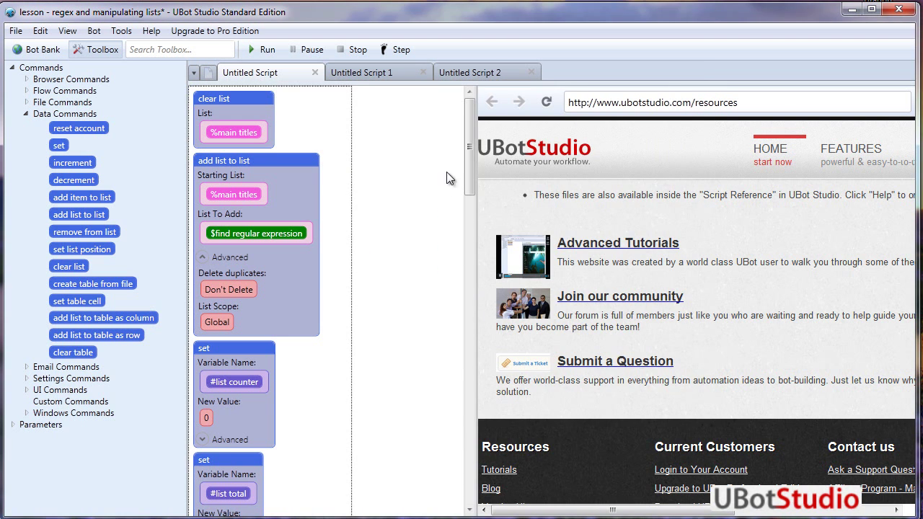
scroll(down, 3)
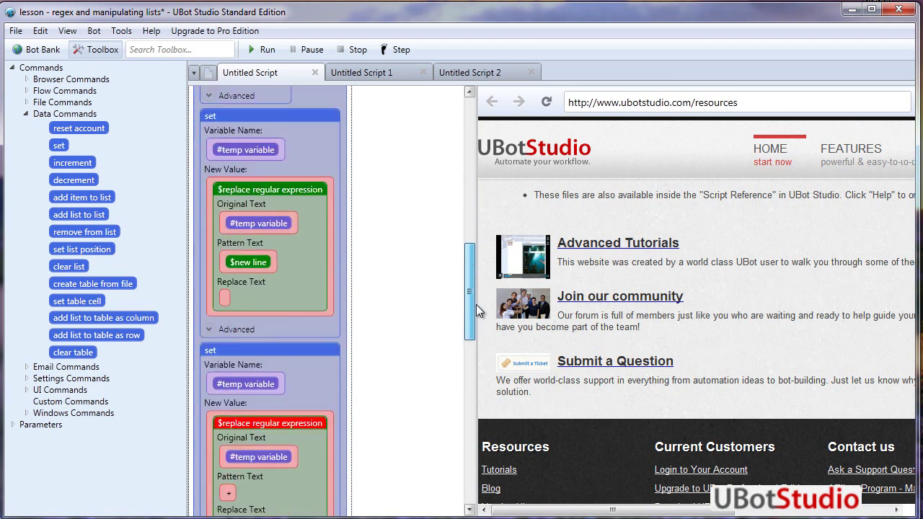
scroll(down, 3)
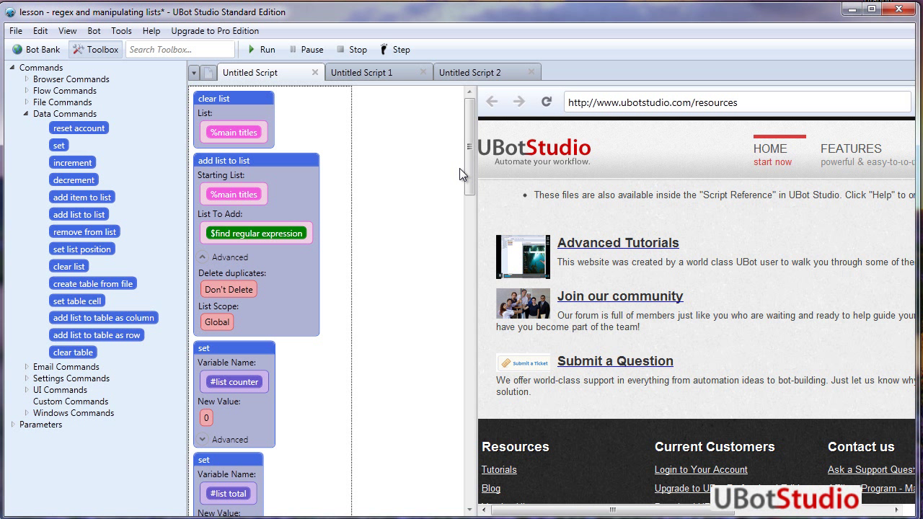
mouse_move(243, 84)
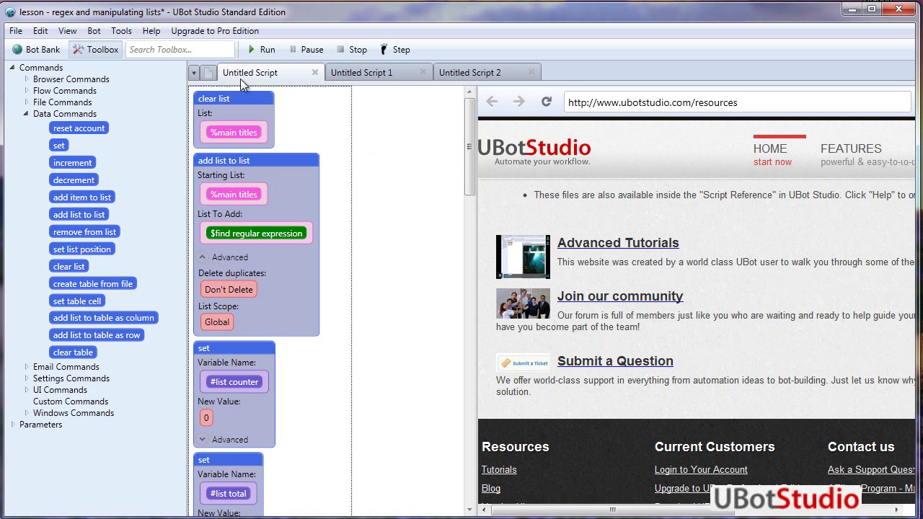
mouse_move(70, 34)
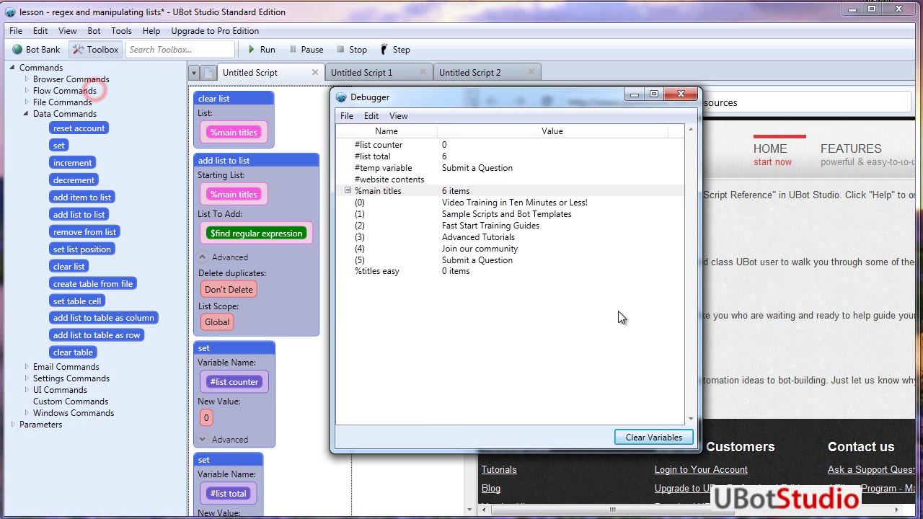
mouse_move(375, 263)
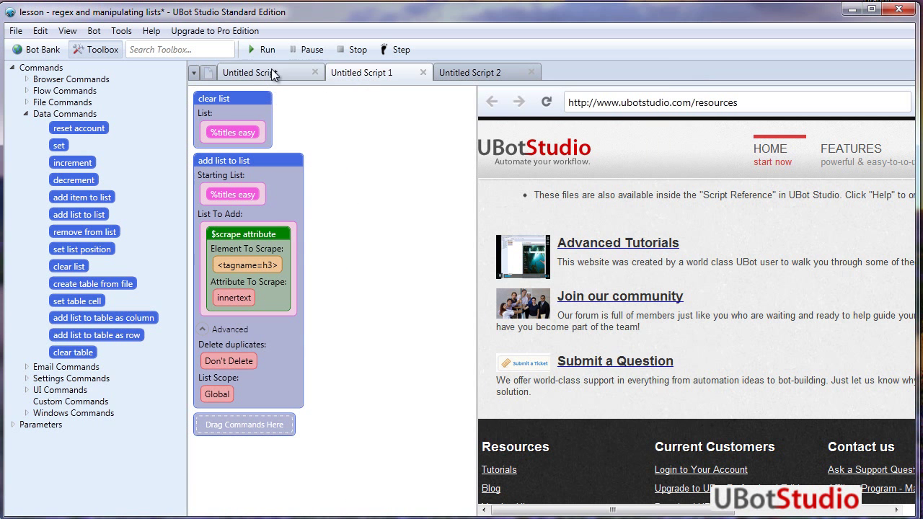
mouse_move(186, 40)
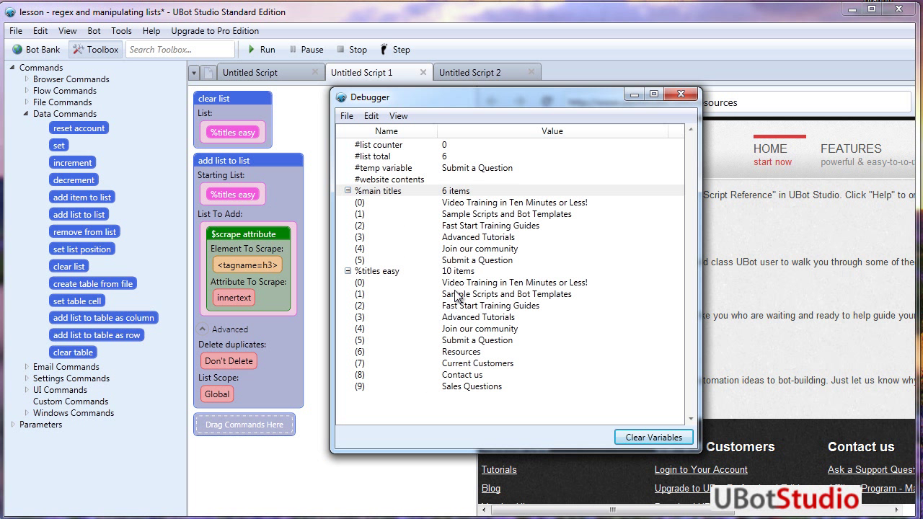
mouse_move(444, 350)
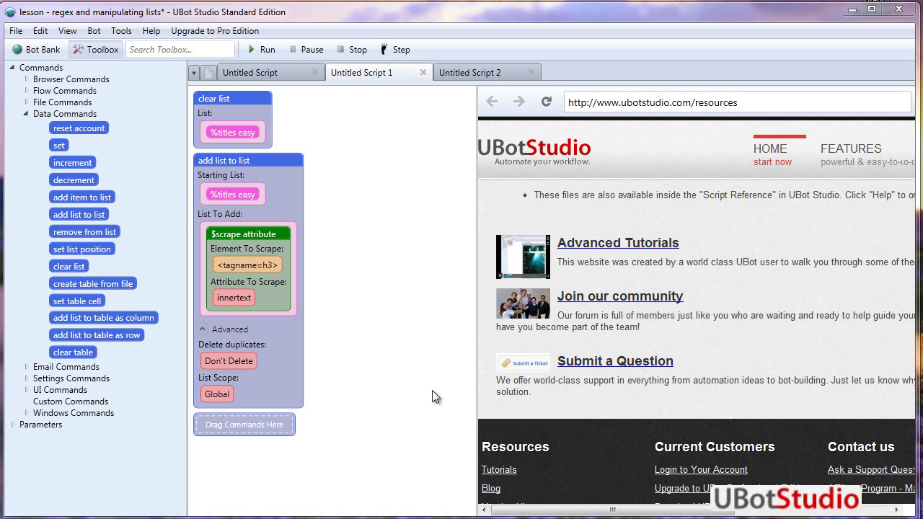
mouse_move(513, 392)
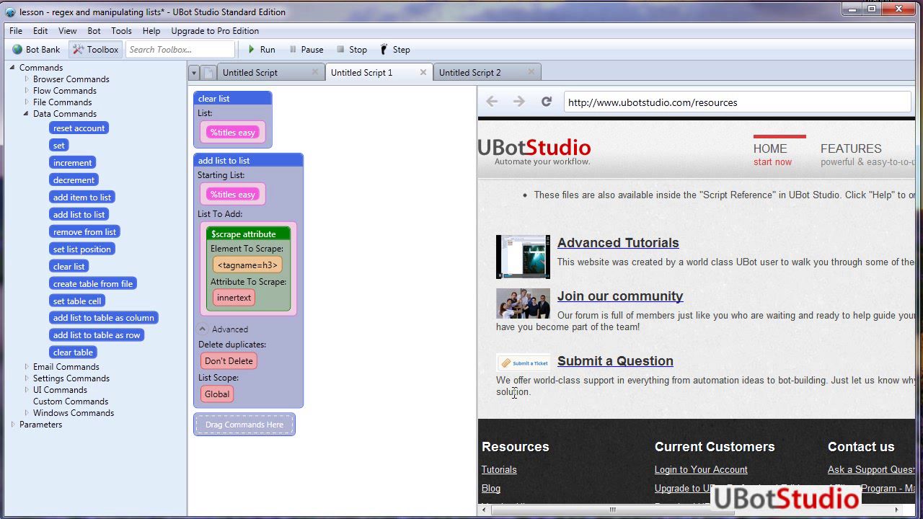
mouse_move(770, 360)
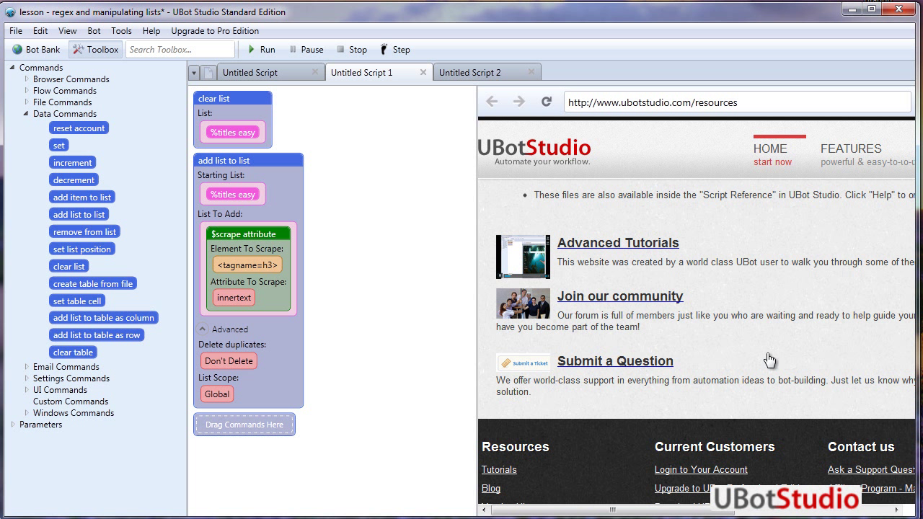
Step: Show the Debugger with %main titles (6 items) and %titles easy (10 items), moved aside
click(260, 49)
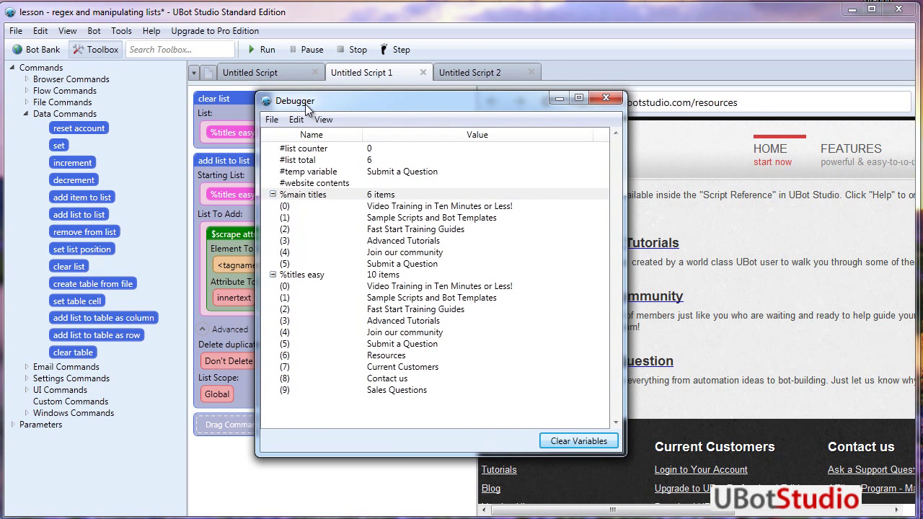
mouse_move(406, 240)
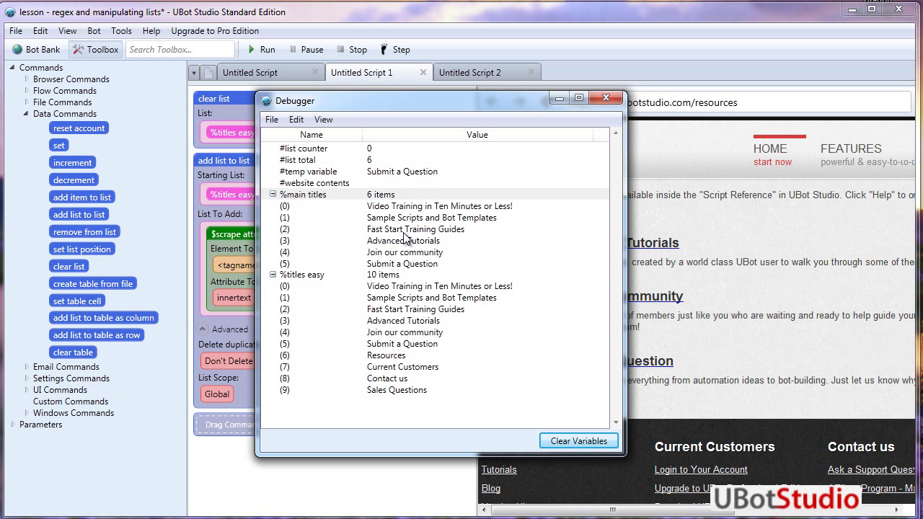
mouse_move(400, 104)
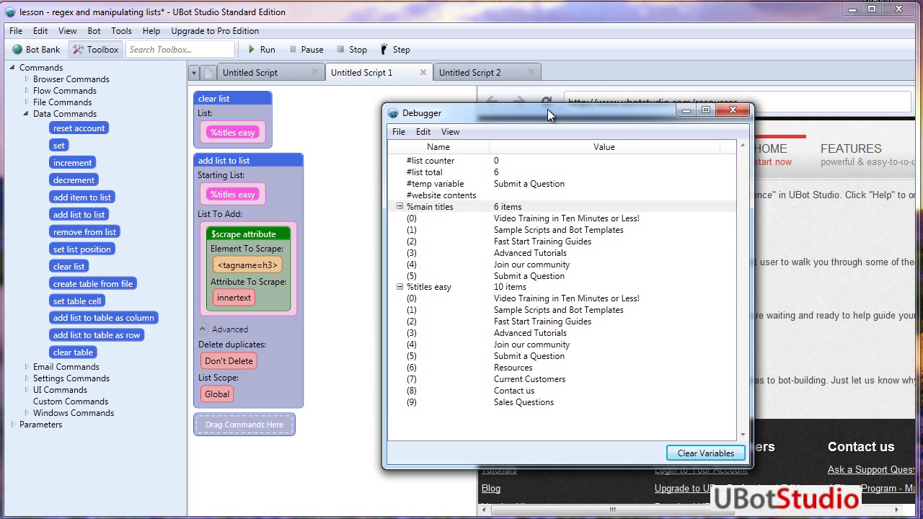
click(733, 110)
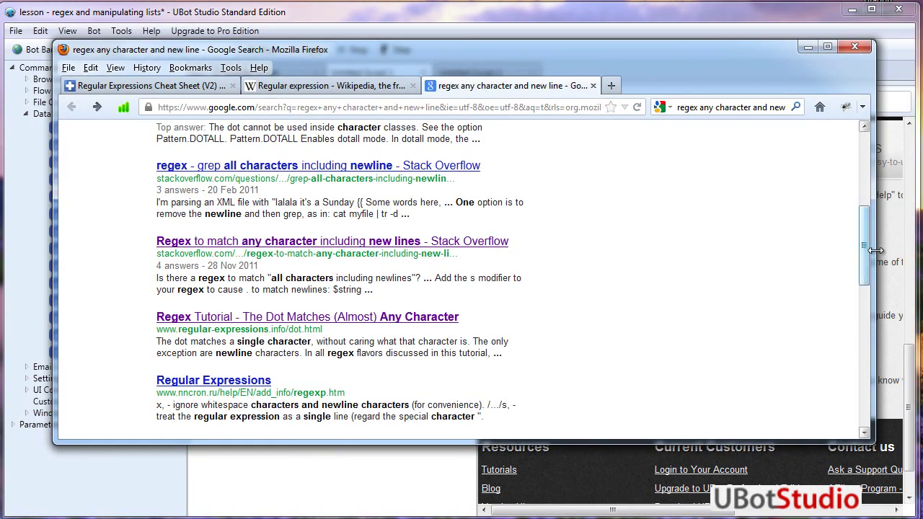
Step: Review the Google query on regex matching any character and new line, then browse Stack Overflow results
scroll(up, 3)
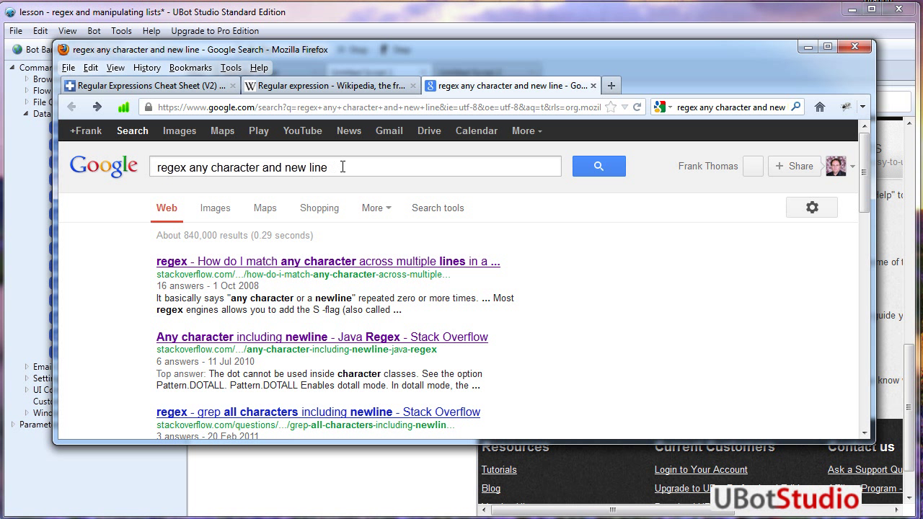
click(343, 167)
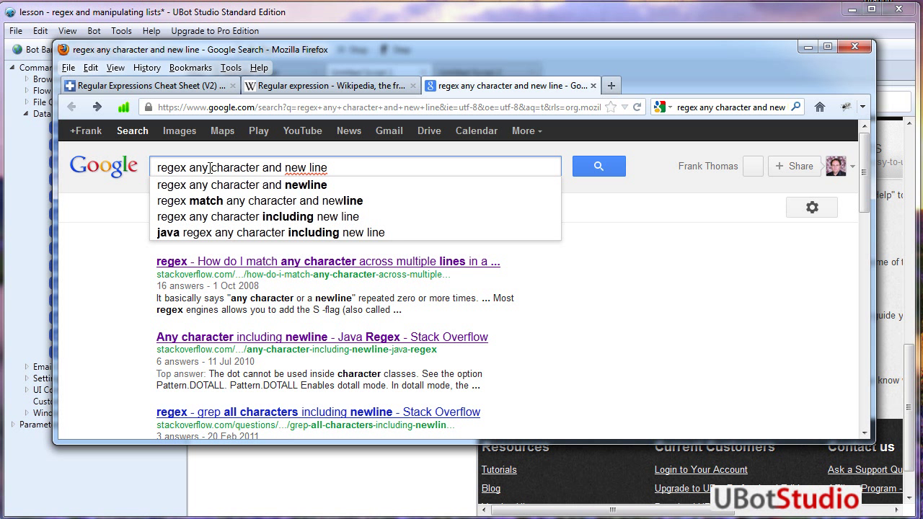
double_click(171, 167)
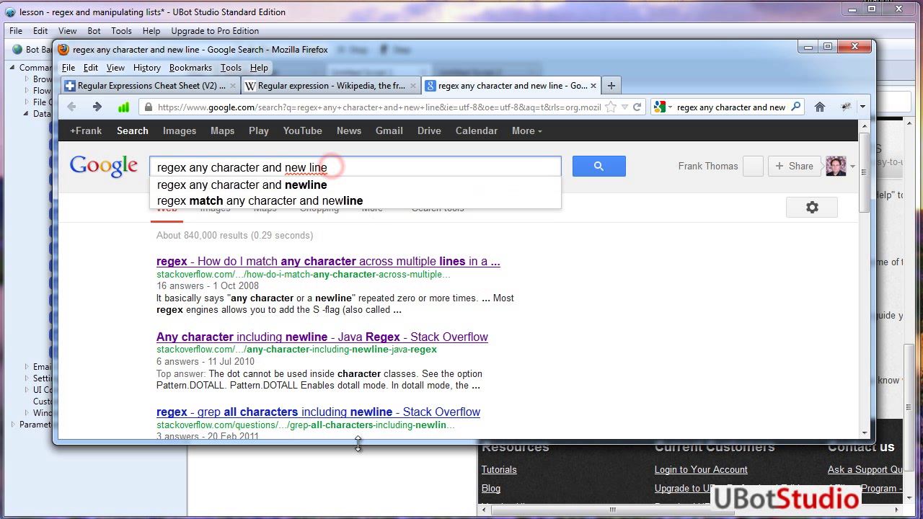
mouse_move(404, 337)
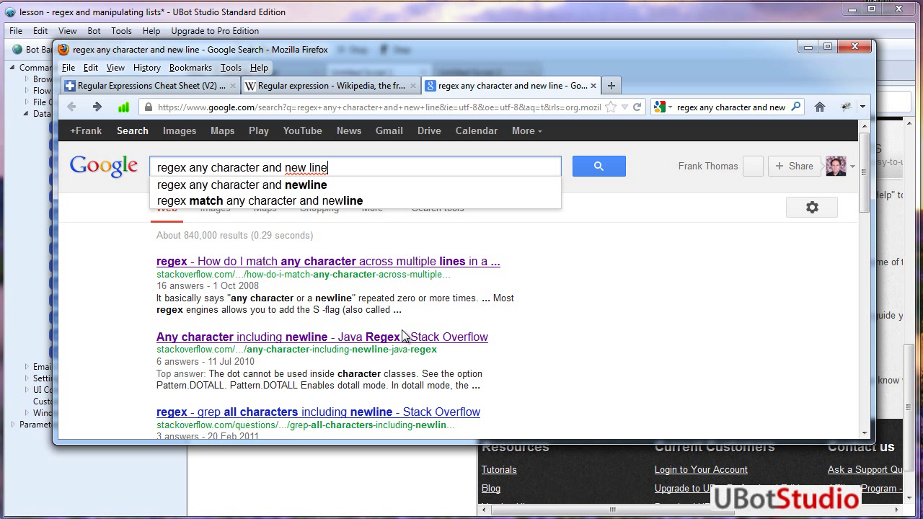
mouse_move(351, 350)
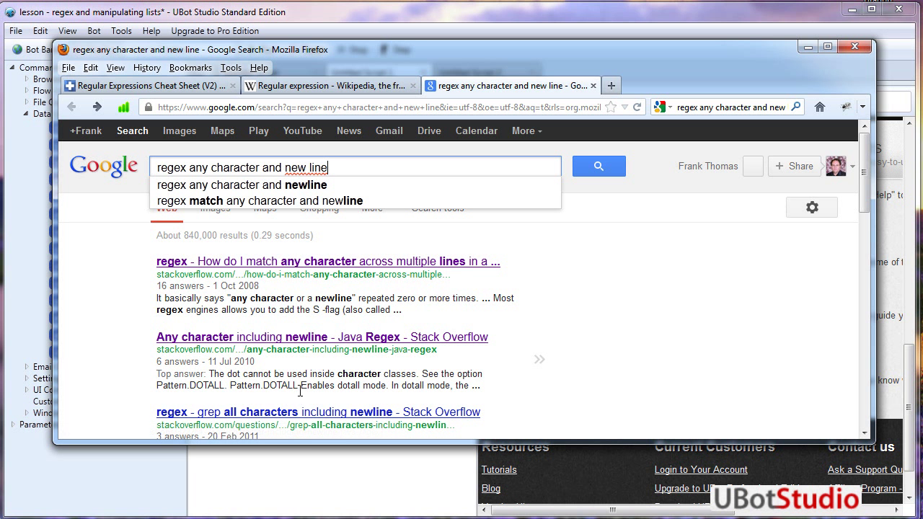
scroll(down, 3)
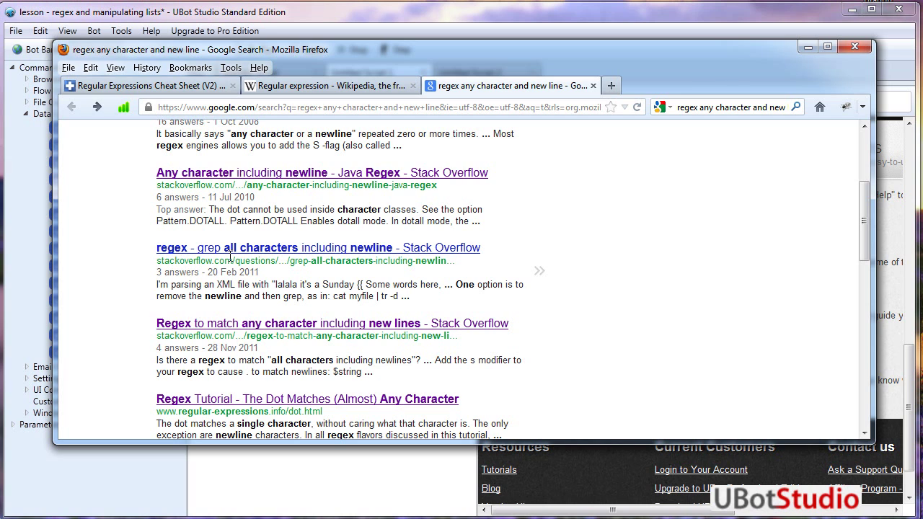
mouse_move(258, 67)
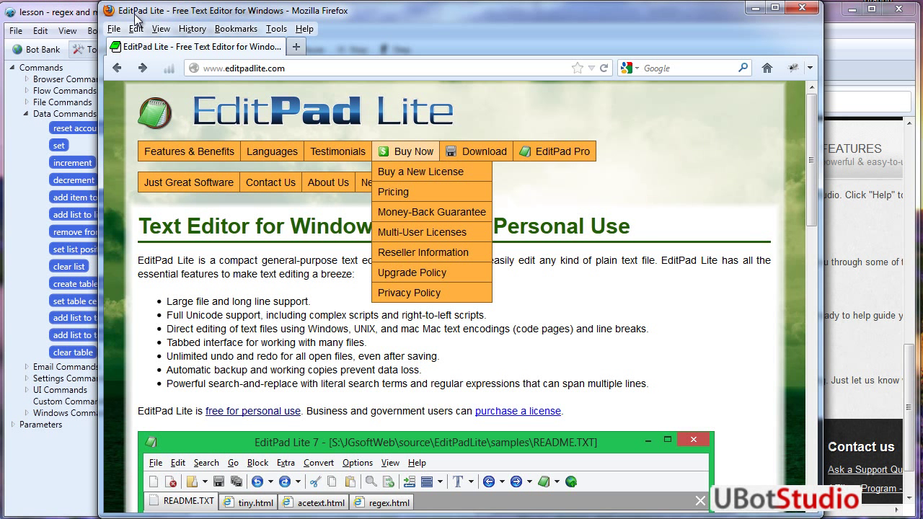
mouse_move(690, 144)
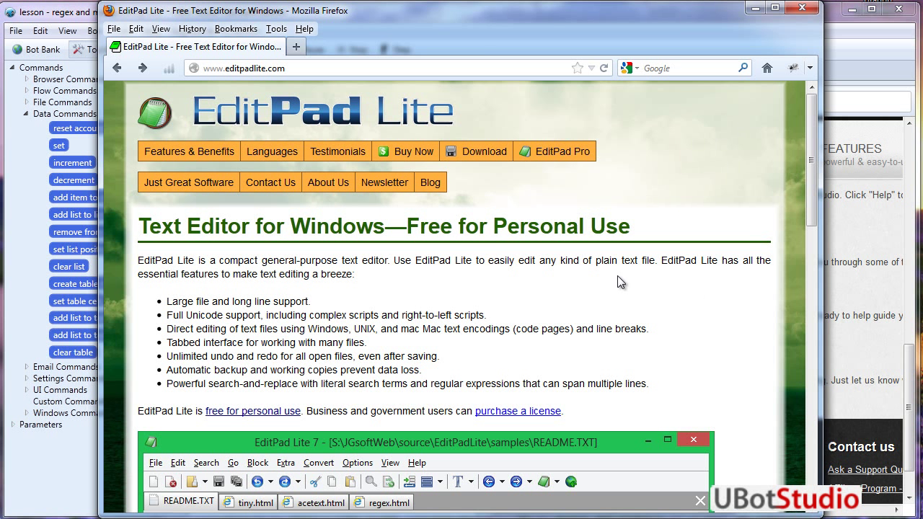
mouse_move(762, 332)
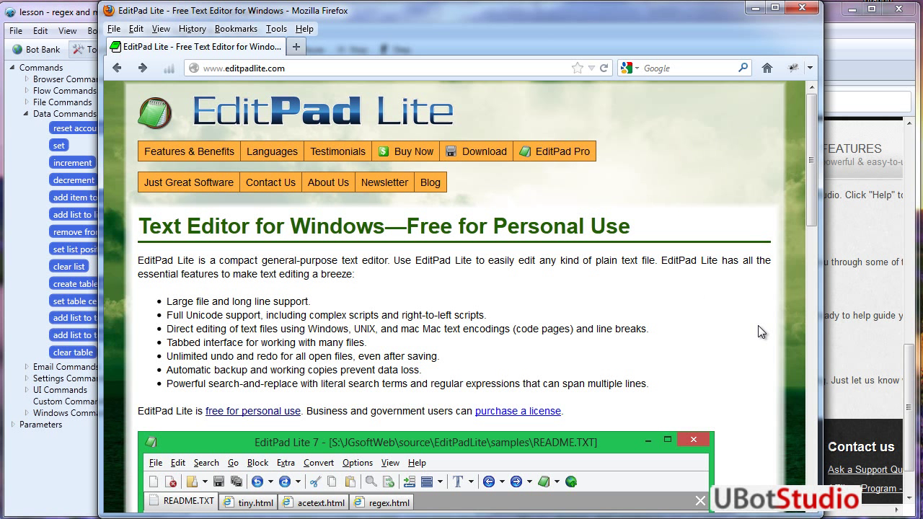
Step: Scroll the EditPad Lite home page to its EditPad Lite 7 screenshot showing README.TXT
scroll(down, 3)
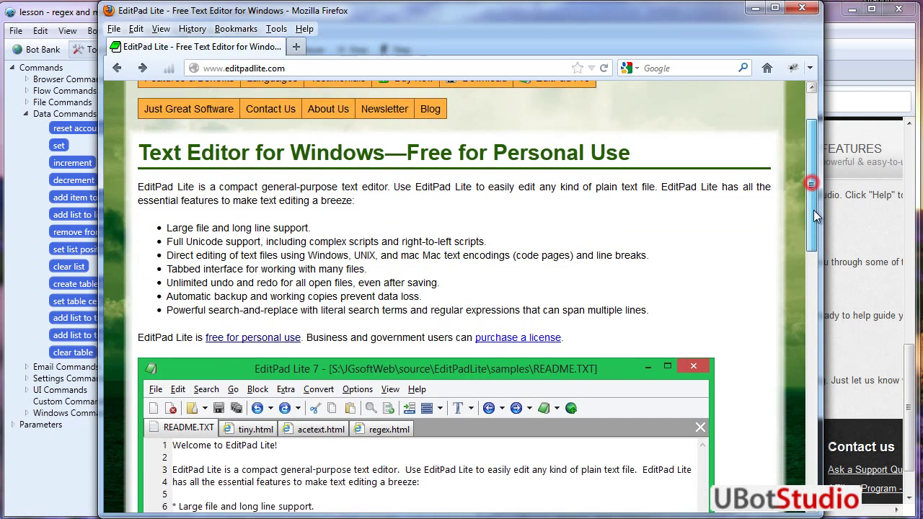
scroll(up, 3)
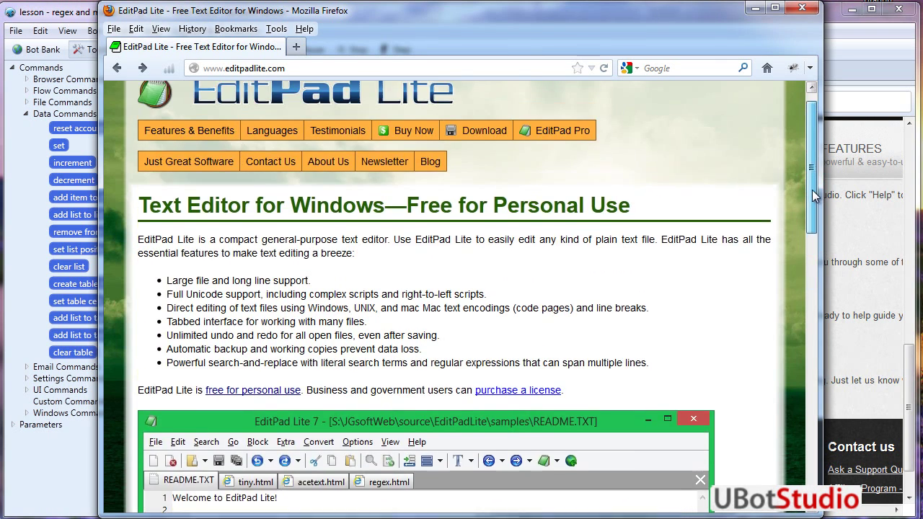
scroll(up, 3)
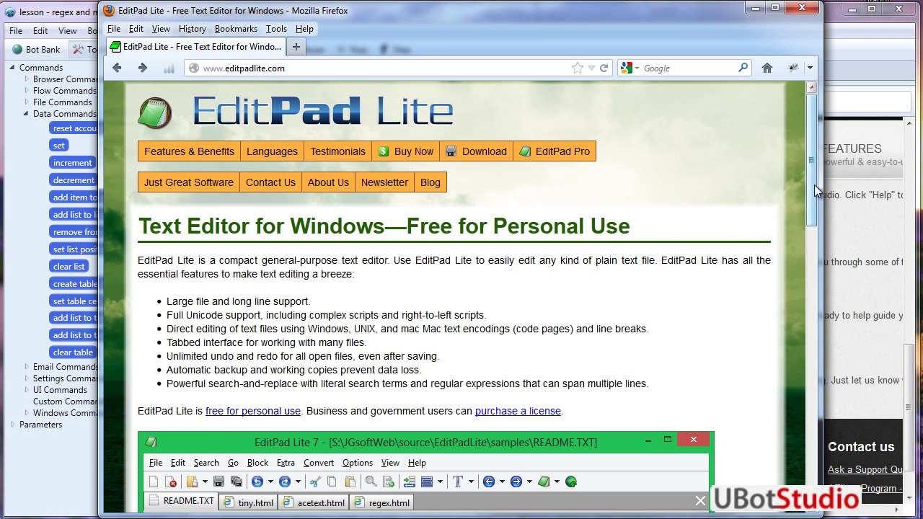
scroll(down, 3)
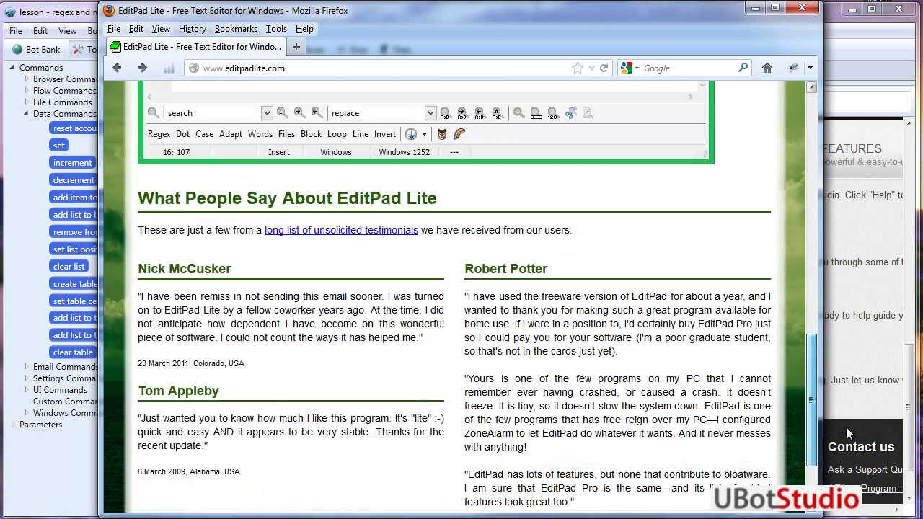
scroll(up, 3)
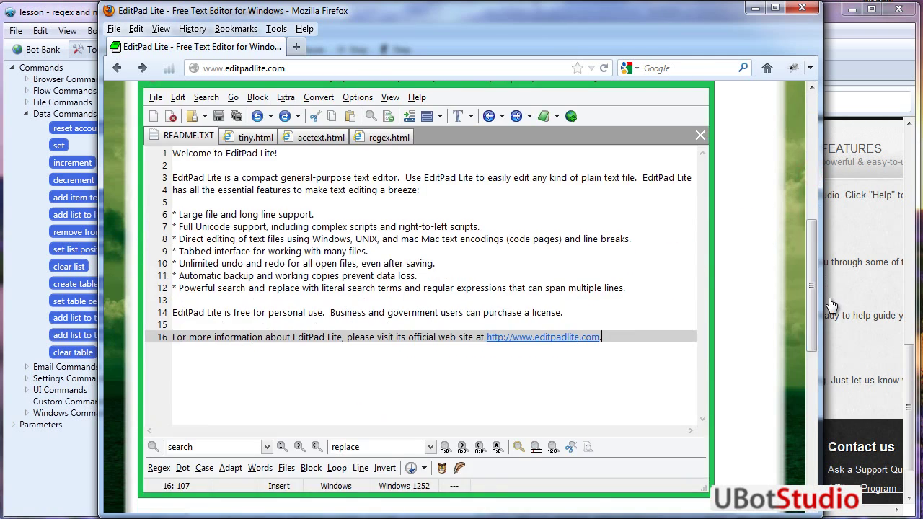
mouse_move(613, 321)
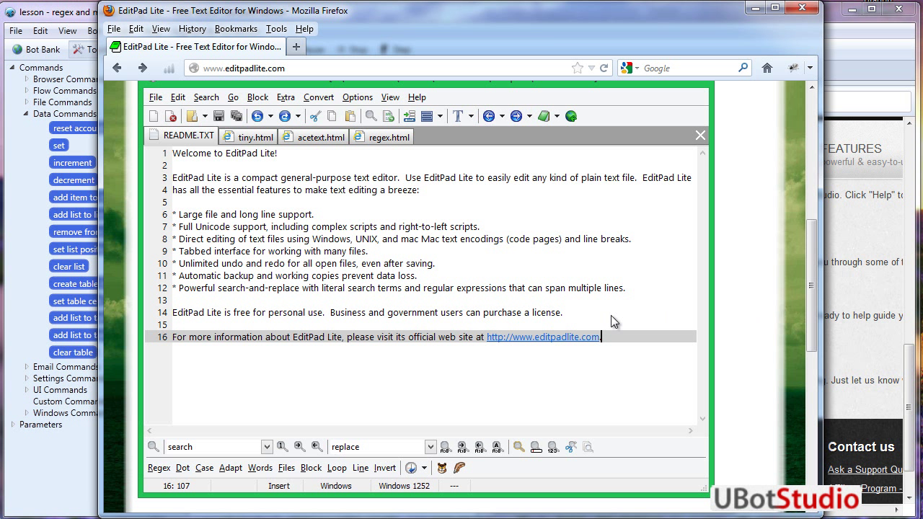
mouse_move(479, 288)
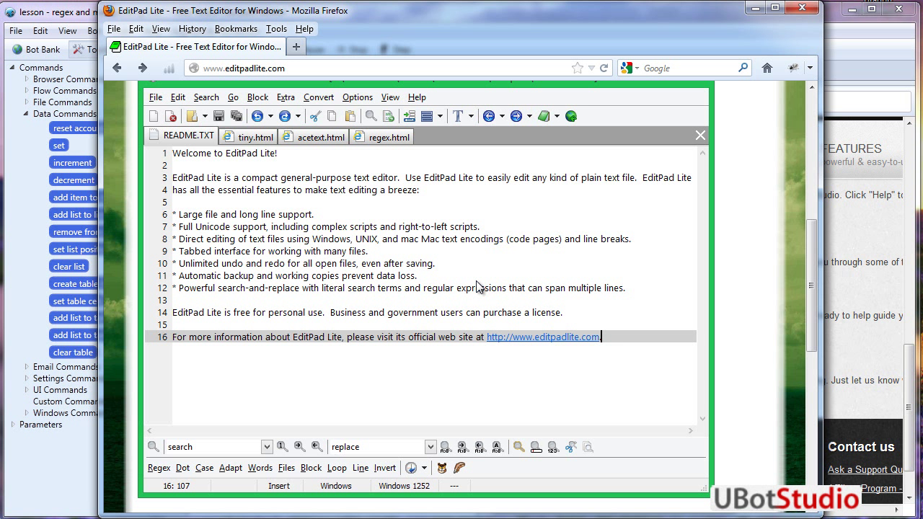
mouse_move(397, 290)
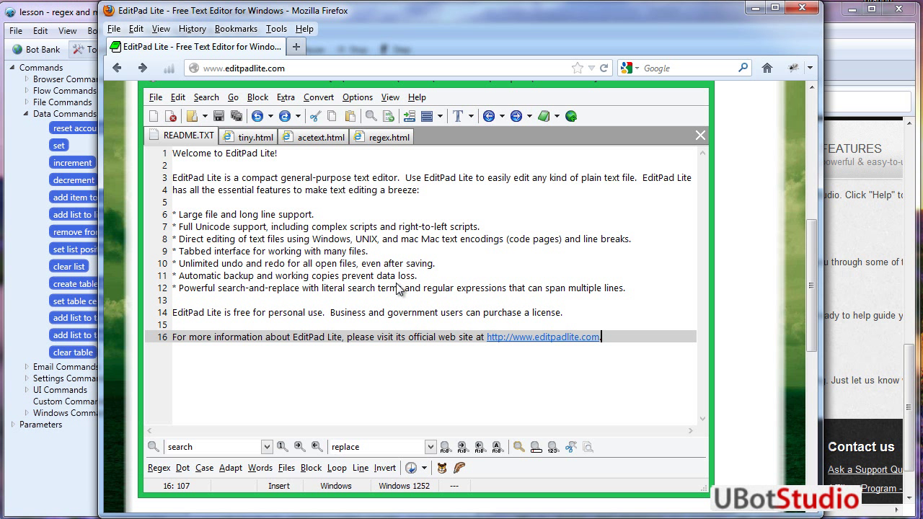
mouse_move(180, 27)
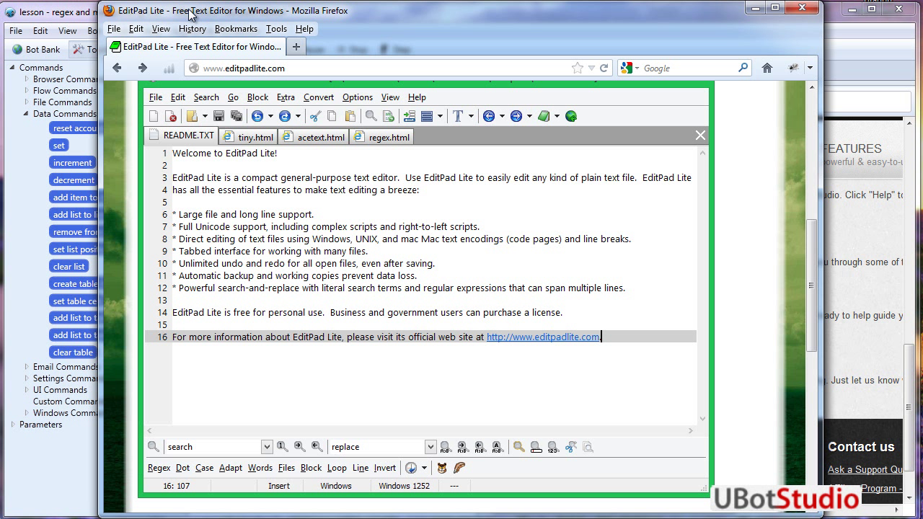
mouse_move(485, 120)
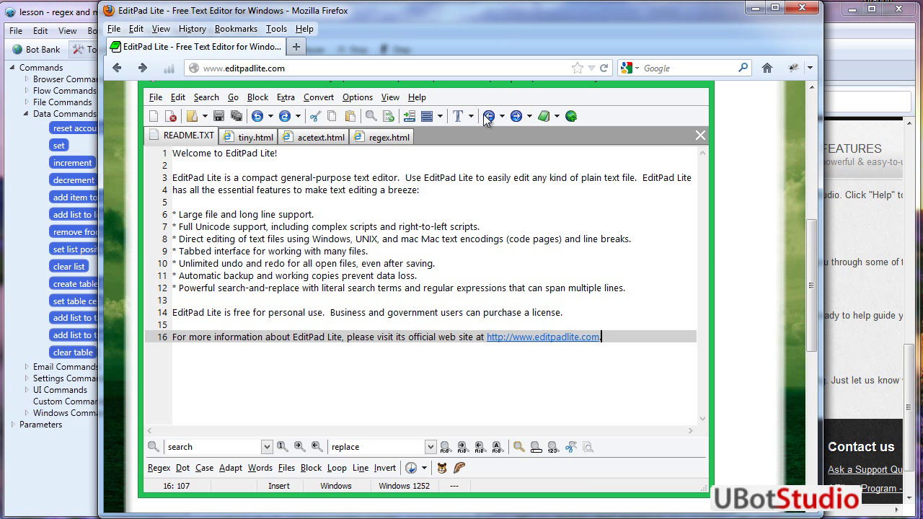
mouse_move(469, 303)
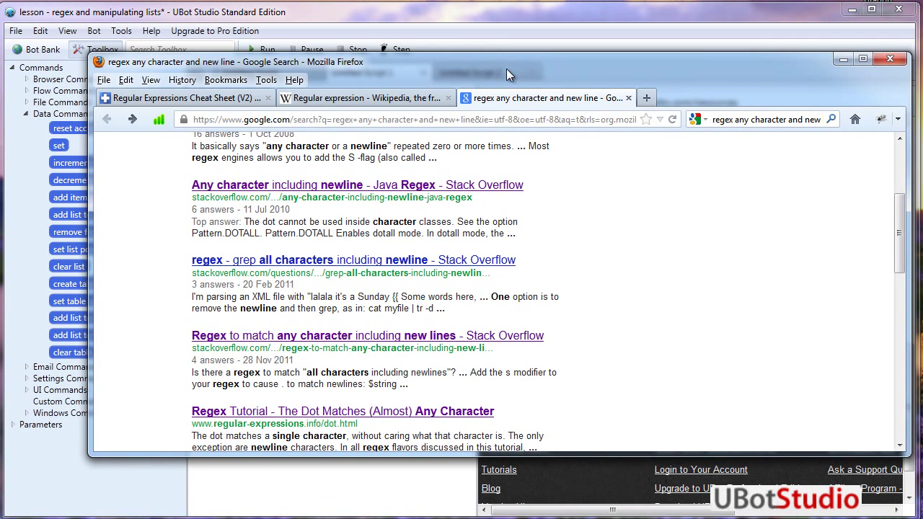
Step: Switch to the AddedBytes Regular Expressions Cheat Sheet page and reach its Downloads box with HTML, PDF, PNG links
click(184, 97)
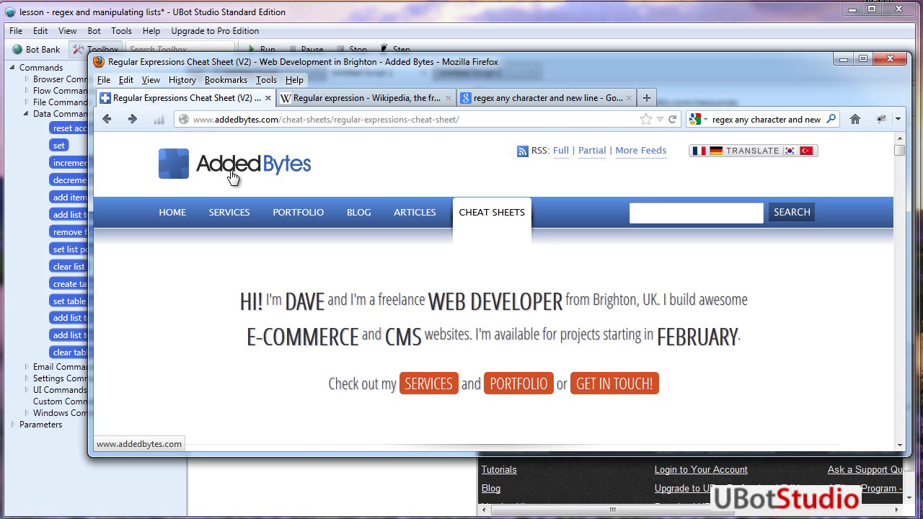
mouse_move(248, 180)
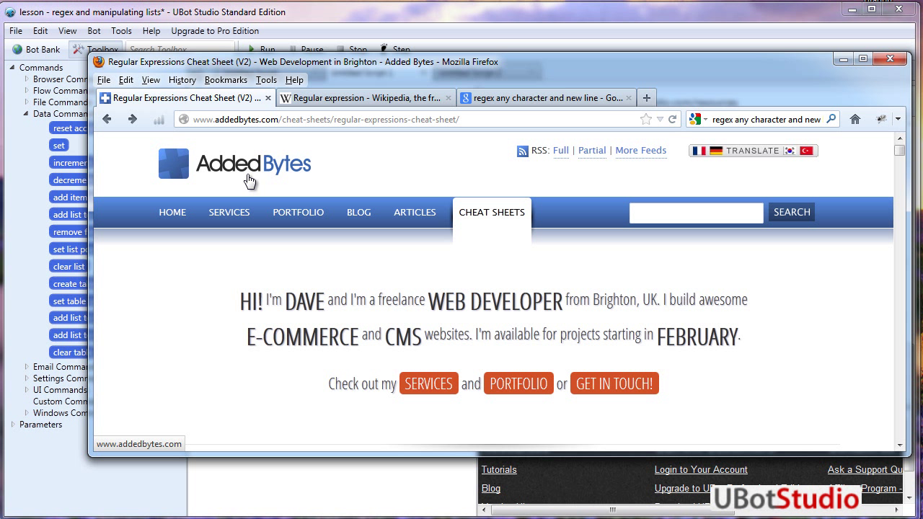
mouse_move(445, 198)
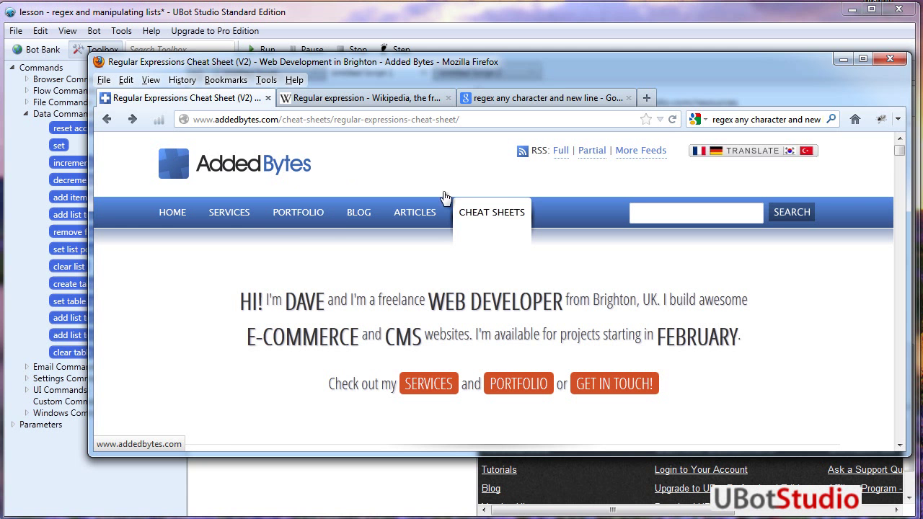
scroll(down, 3)
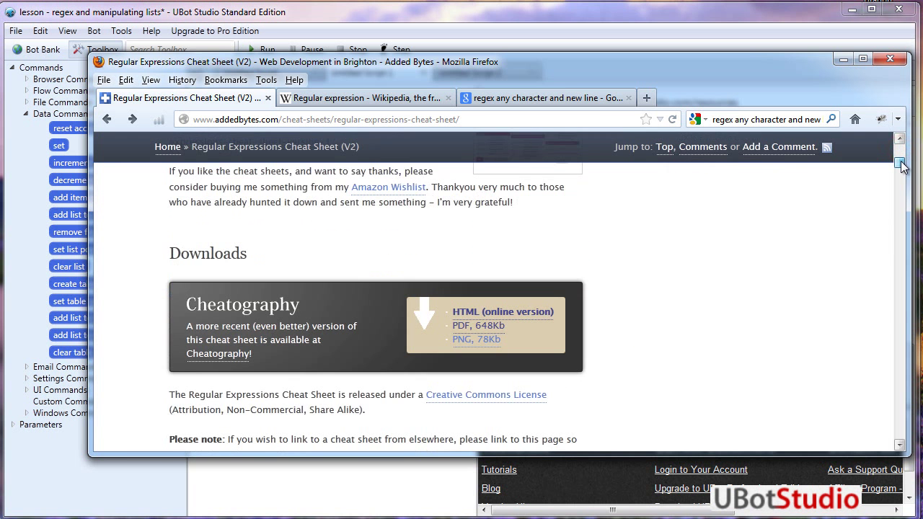
scroll(up, 3)
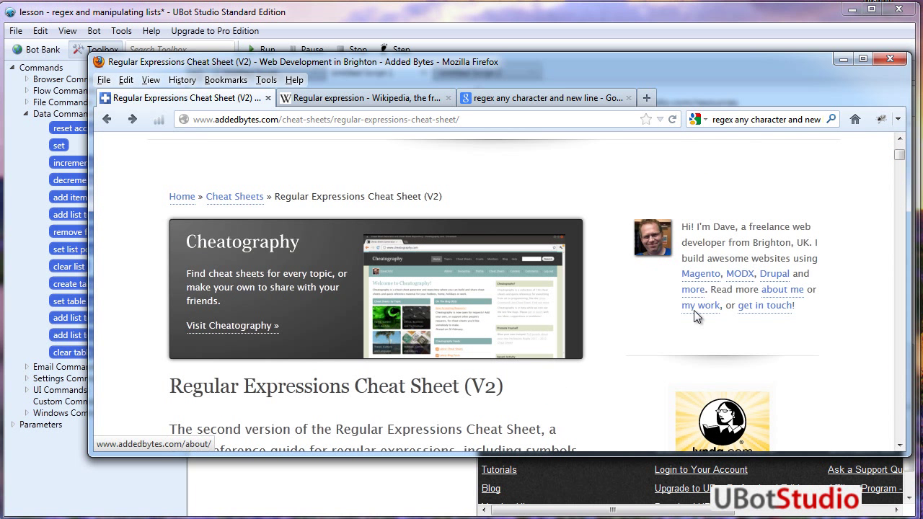
scroll(down, 3)
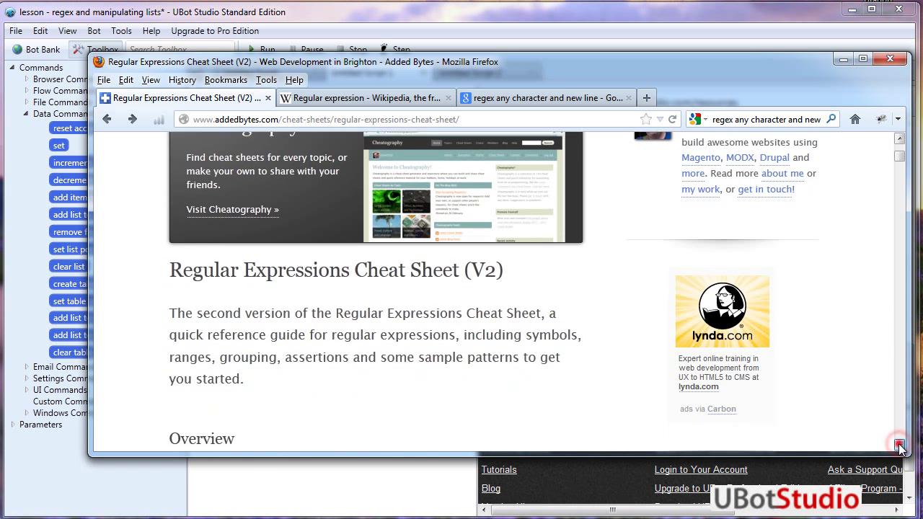
scroll(up, 3)
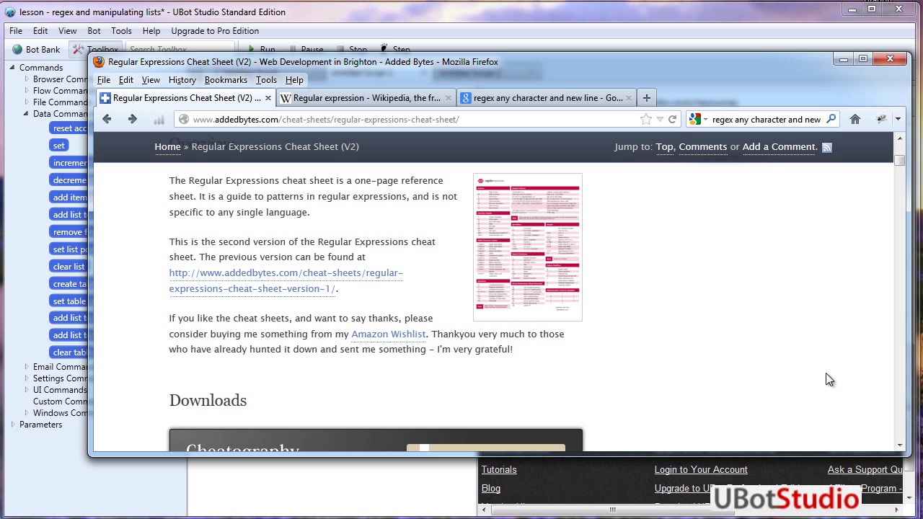
mouse_move(366, 299)
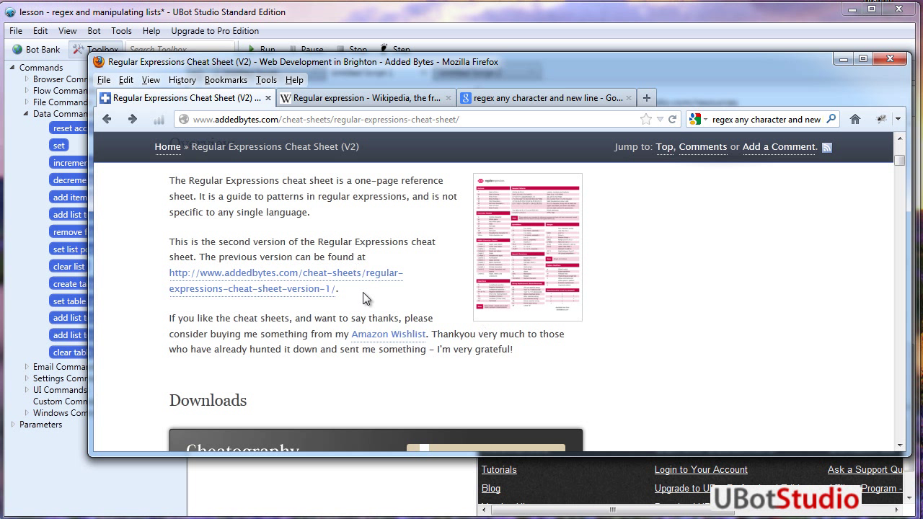
mouse_move(307, 185)
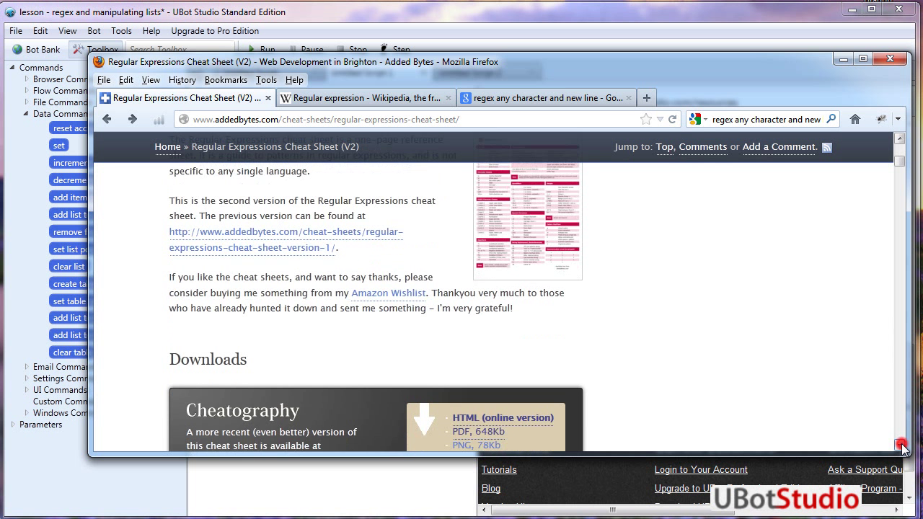
scroll(down, 3)
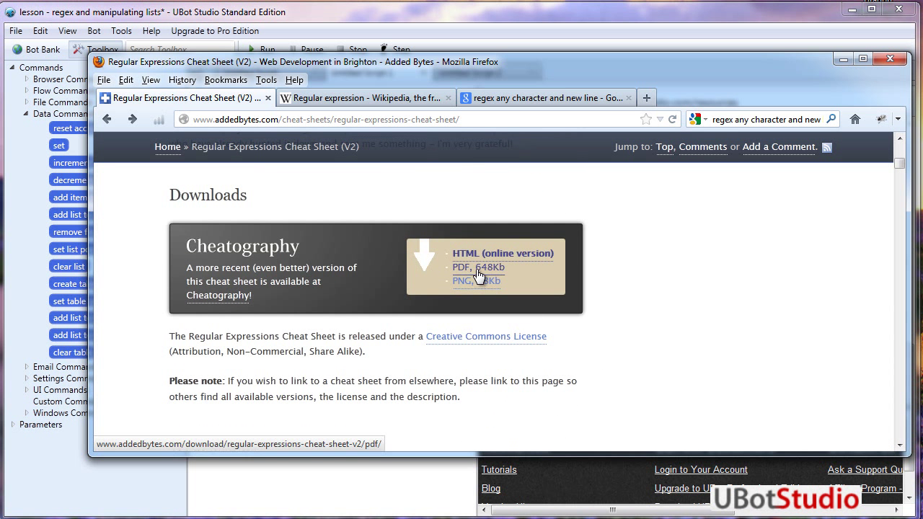
mouse_move(478, 271)
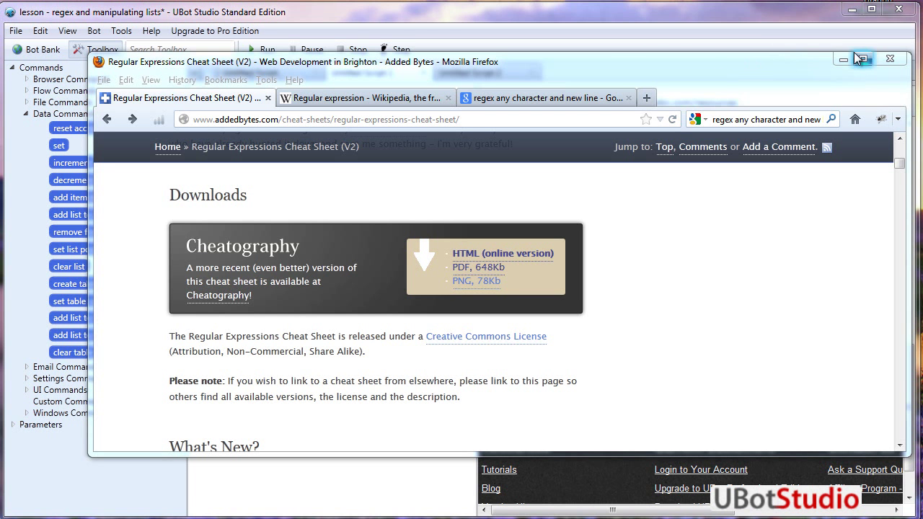
Step: Minimize Firefox and scroll the cheat sheet PDF's anchors, character classes and sample patterns in Adobe Reader
click(861, 60)
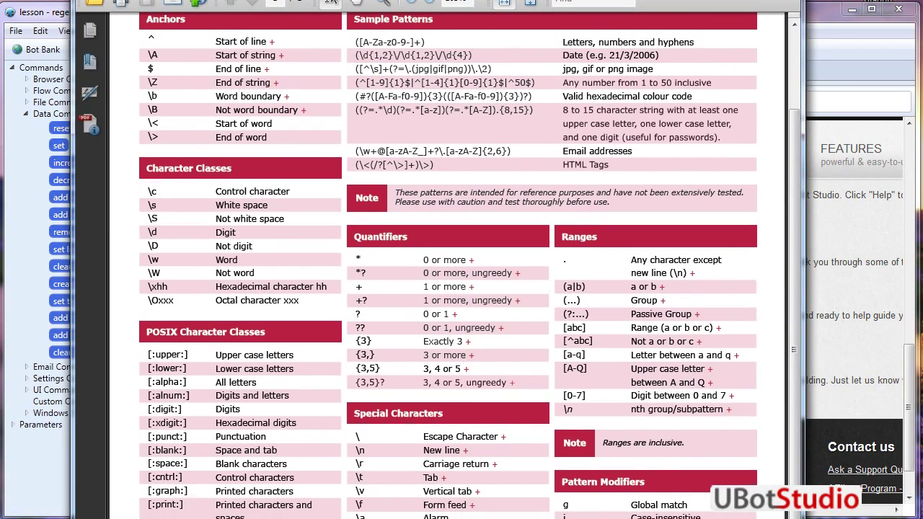
scroll(down, 3)
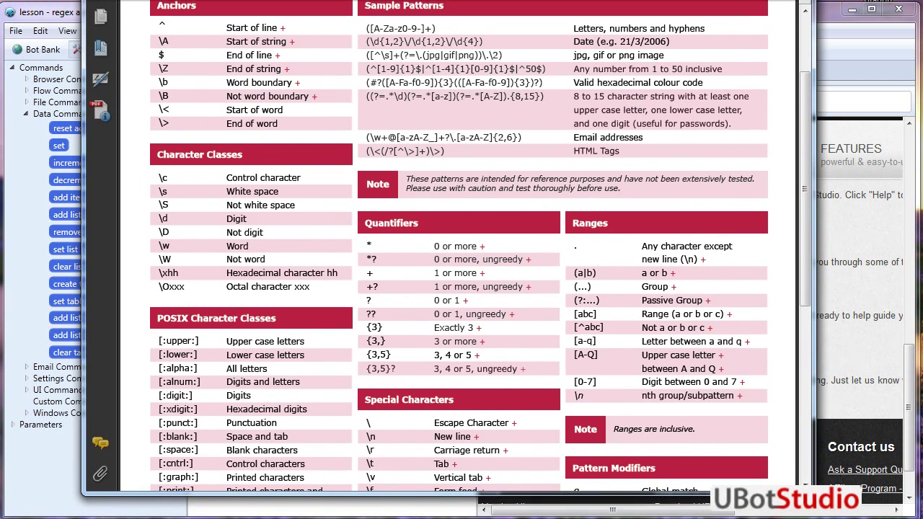
scroll(up, 3)
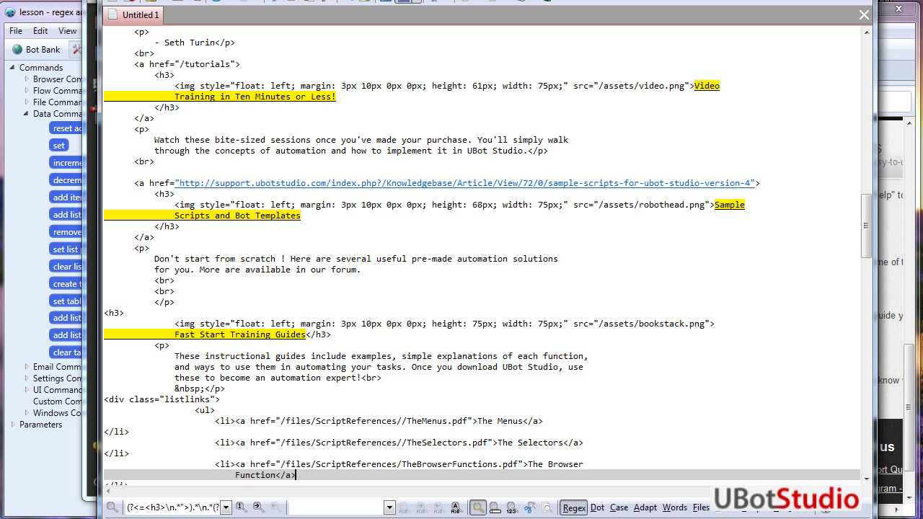
mouse_move(320, 287)
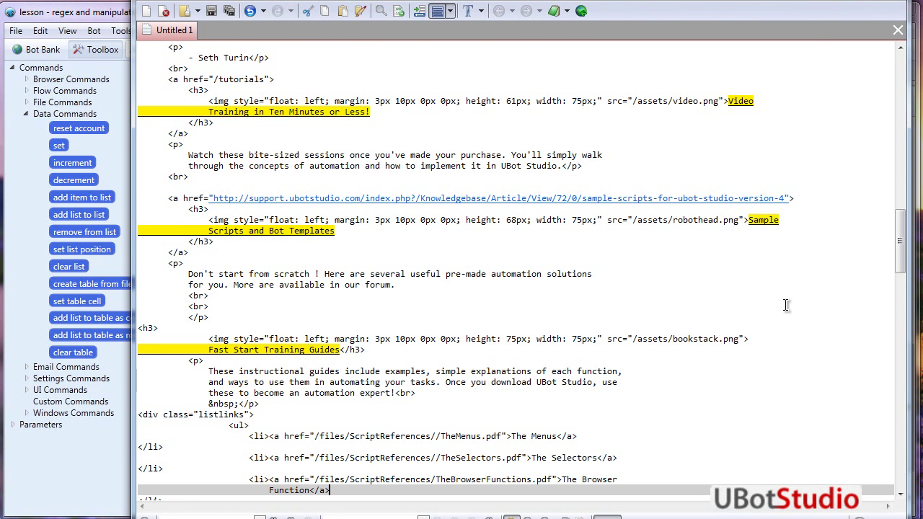
mouse_move(706, 274)
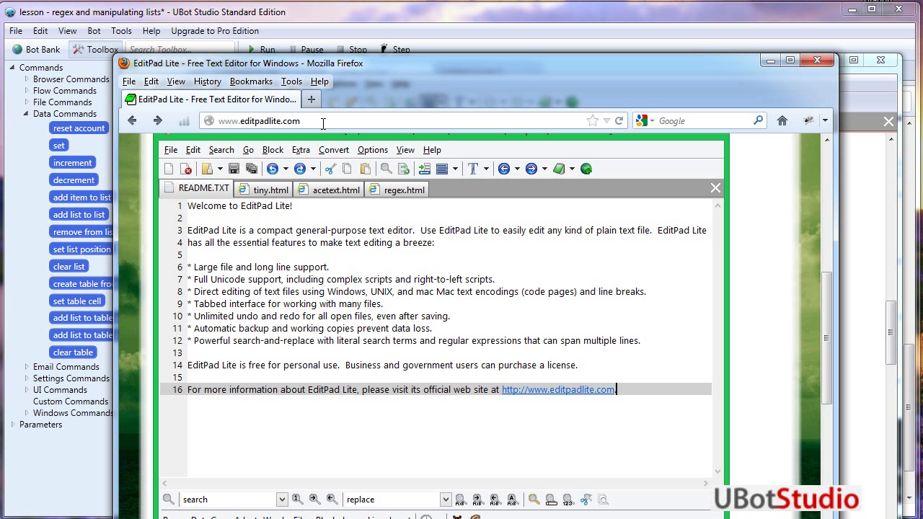
mouse_move(339, 82)
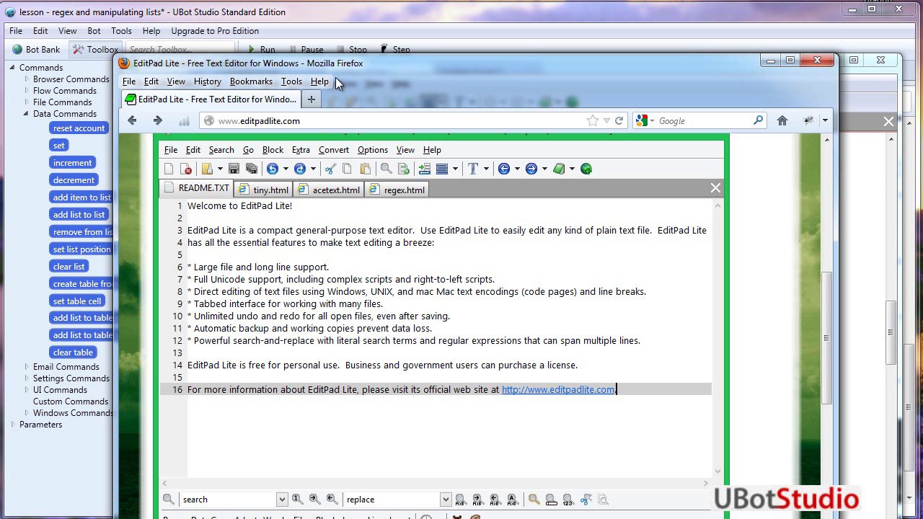
mouse_move(348, 71)
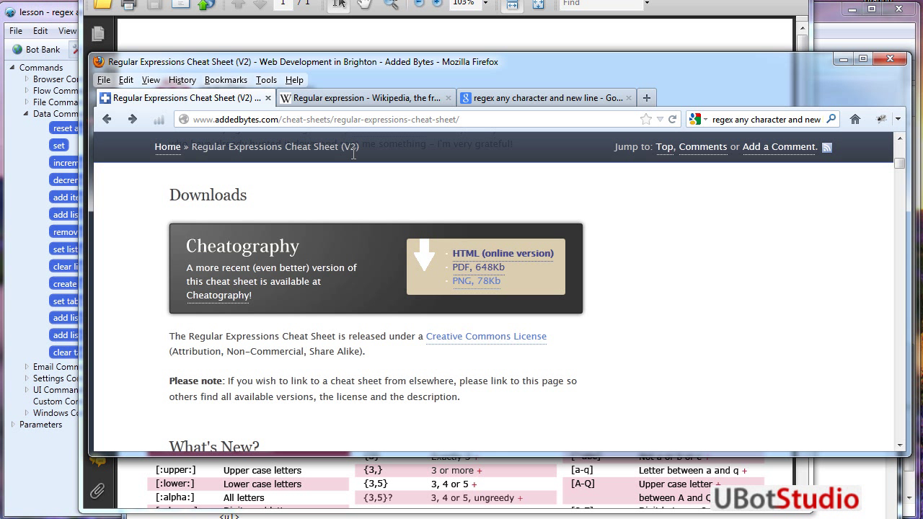
mouse_move(476, 267)
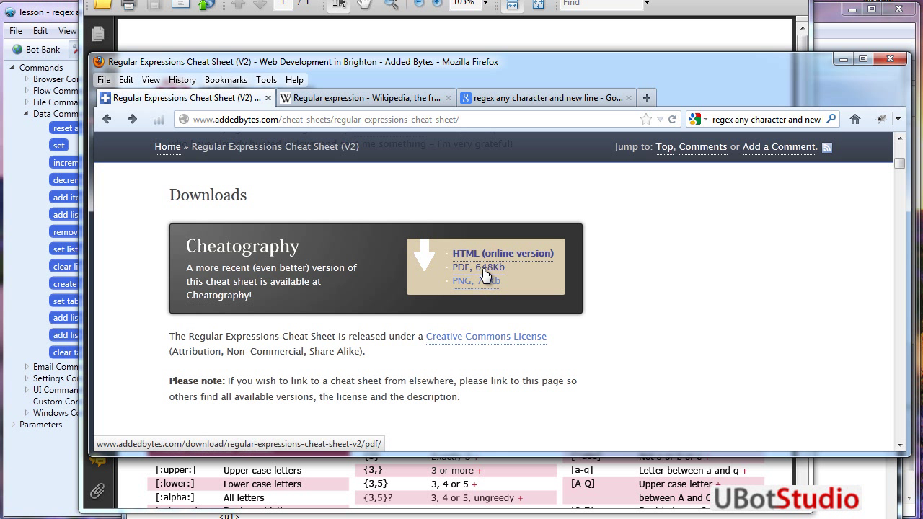
mouse_move(782, 70)
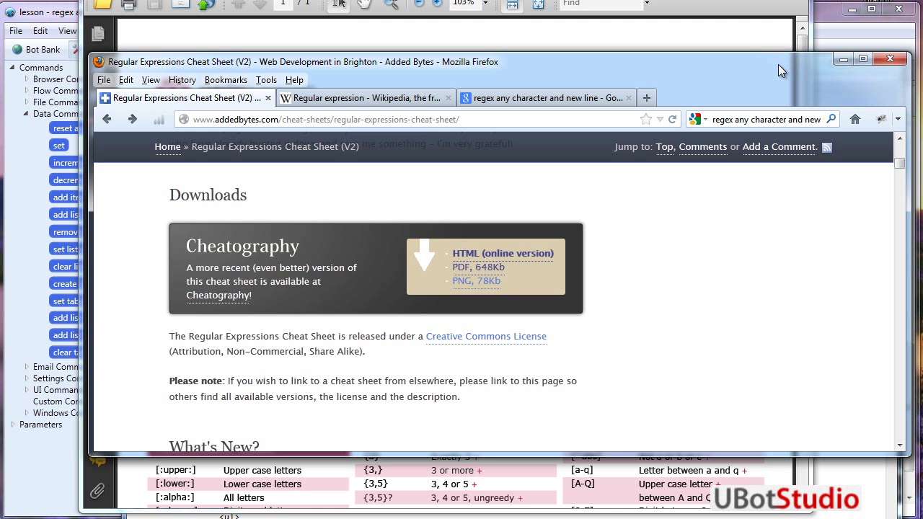
mouse_move(507, 70)
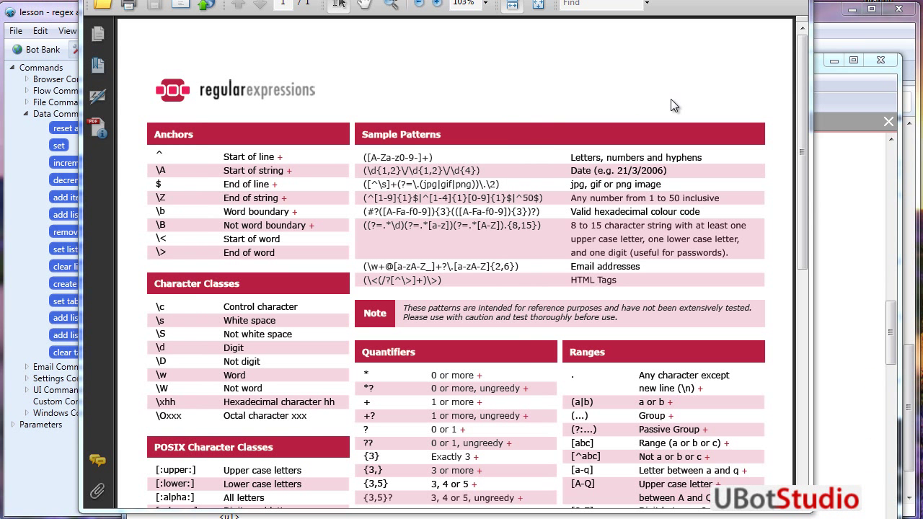
Step: Scroll the regex cheat sheet down to the metacharacters section and back up to the anchors and sample patterns
scroll(down, 3)
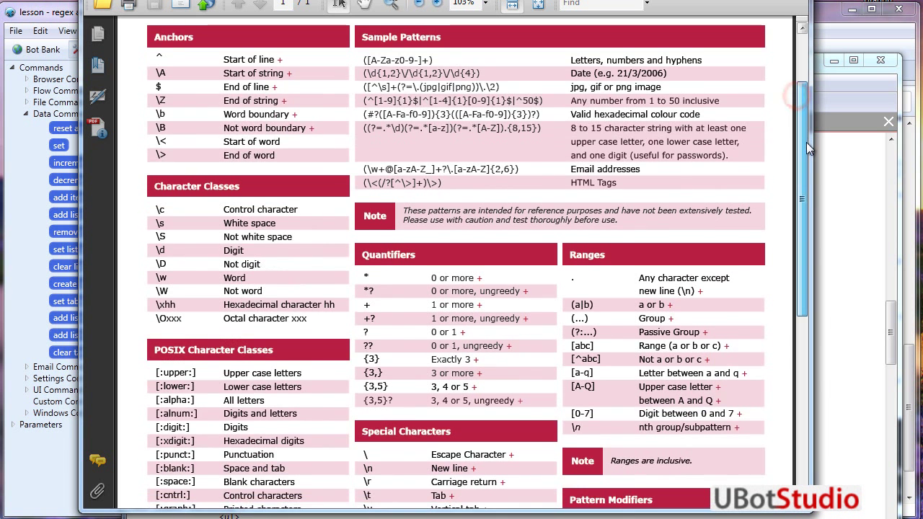
scroll(down, 3)
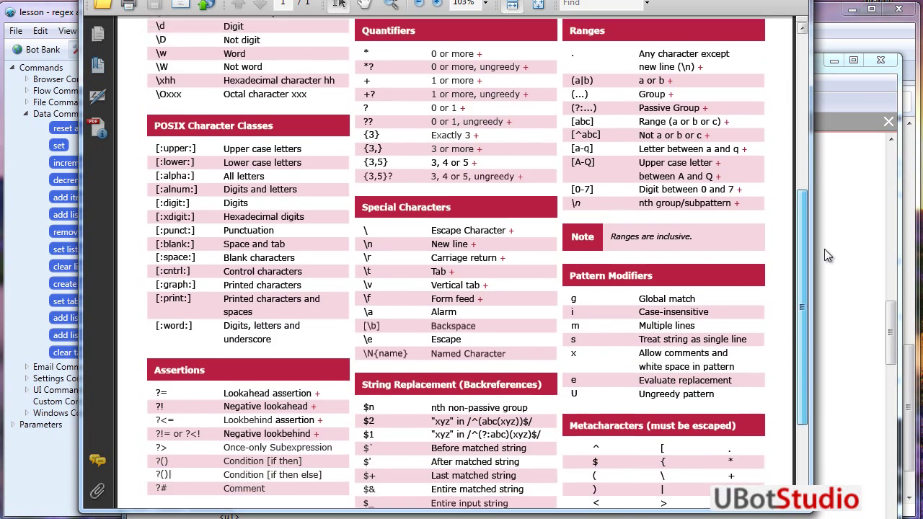
scroll(down, 3)
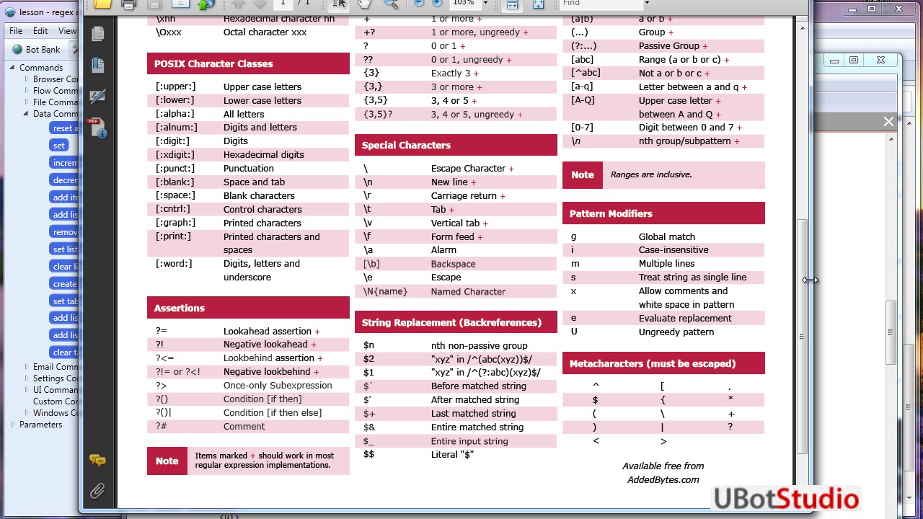
mouse_move(810, 329)
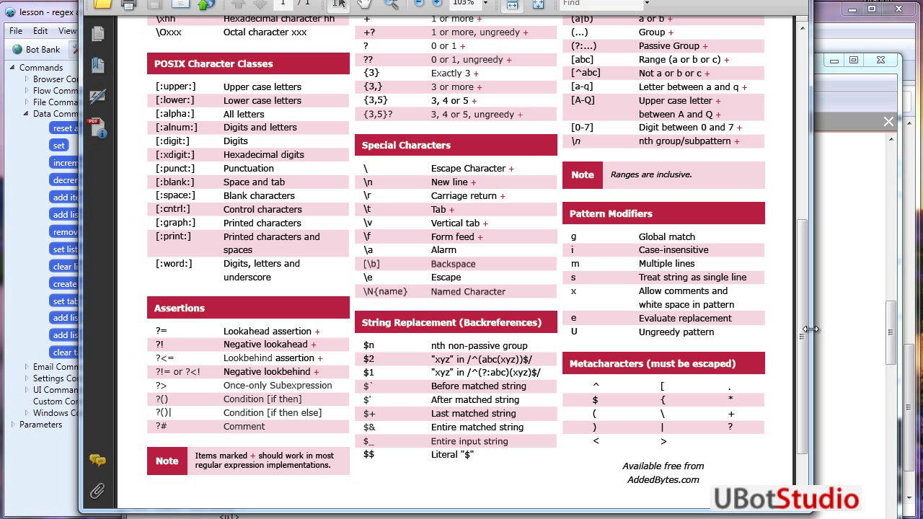
scroll(up, 3)
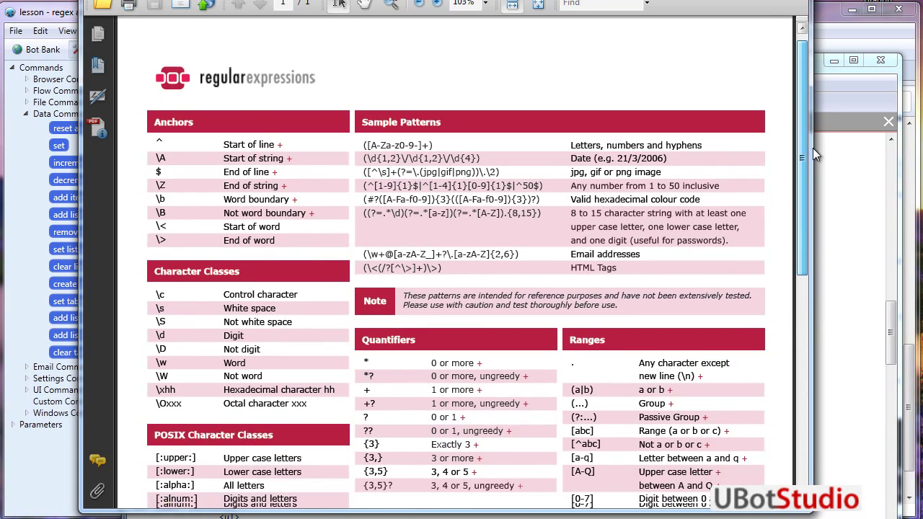
scroll(down, 3)
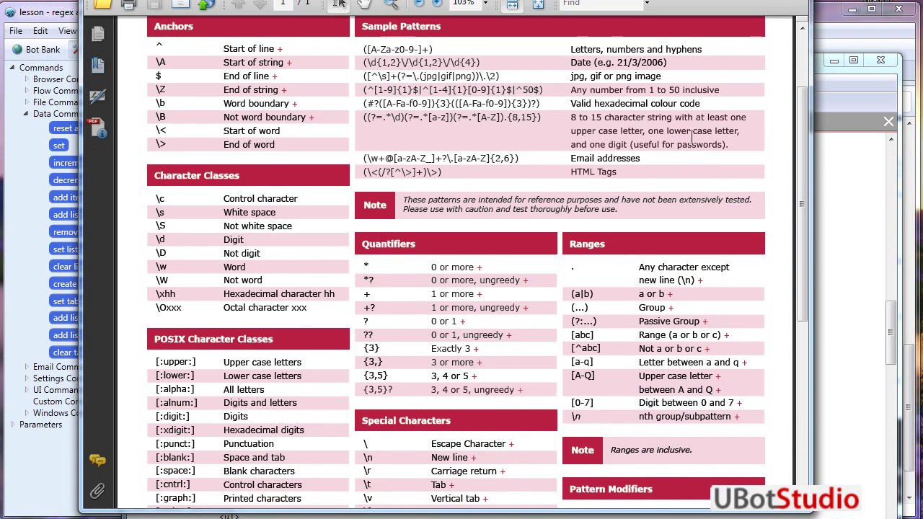